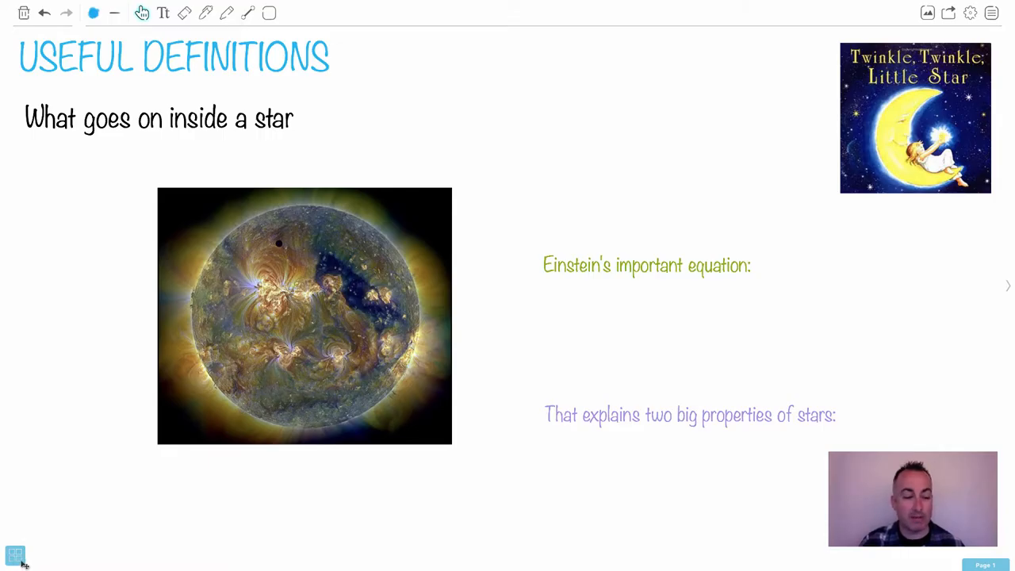
Jump from the definitions page to Page 7 using the bottom-left page navigator
{"action": "left_click", "coordinate": [14, 552]}
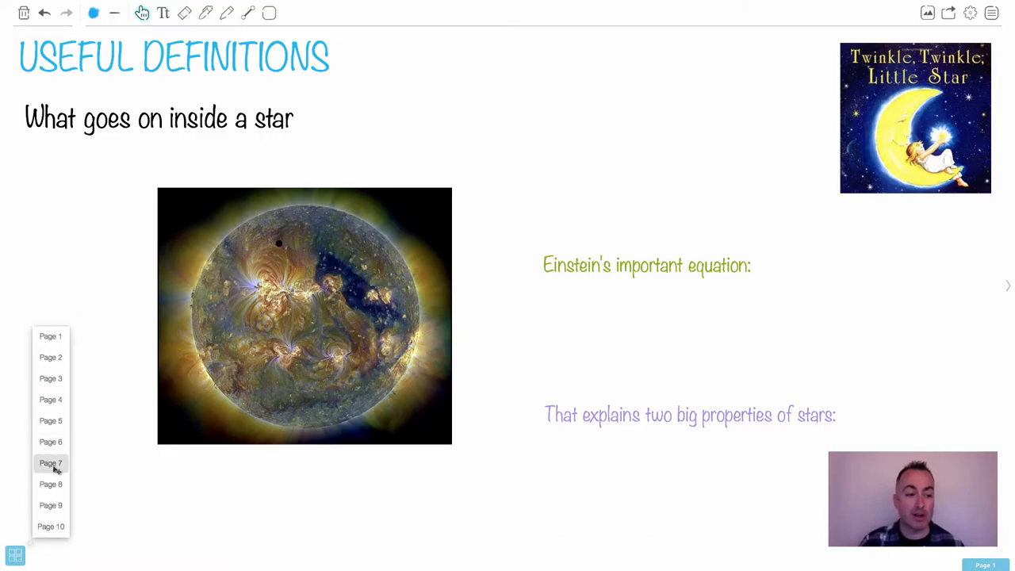
{"action": "left_click", "coordinate": [49, 463]}
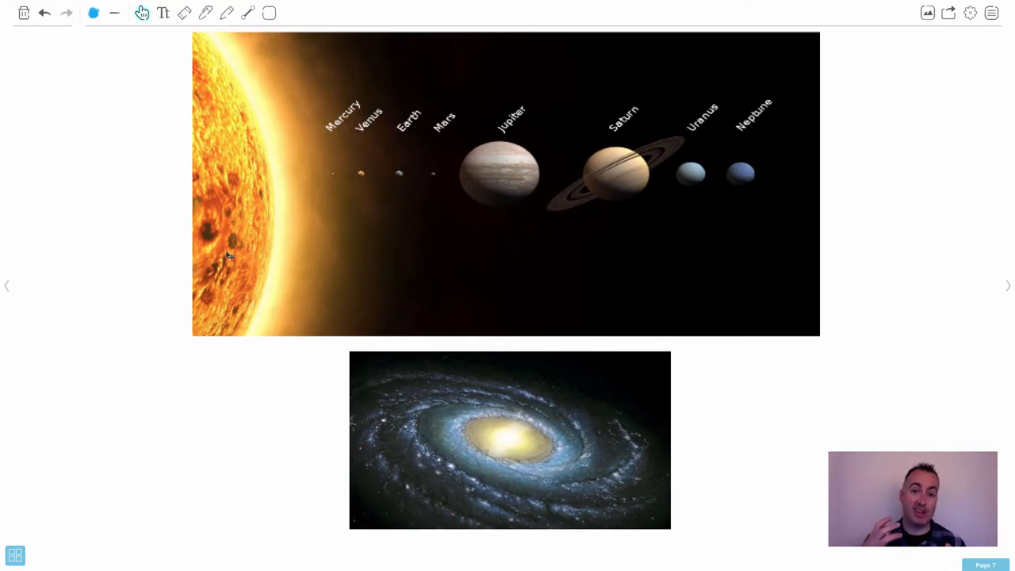
{"action": "mouse_move", "coordinate": [311, 175]}
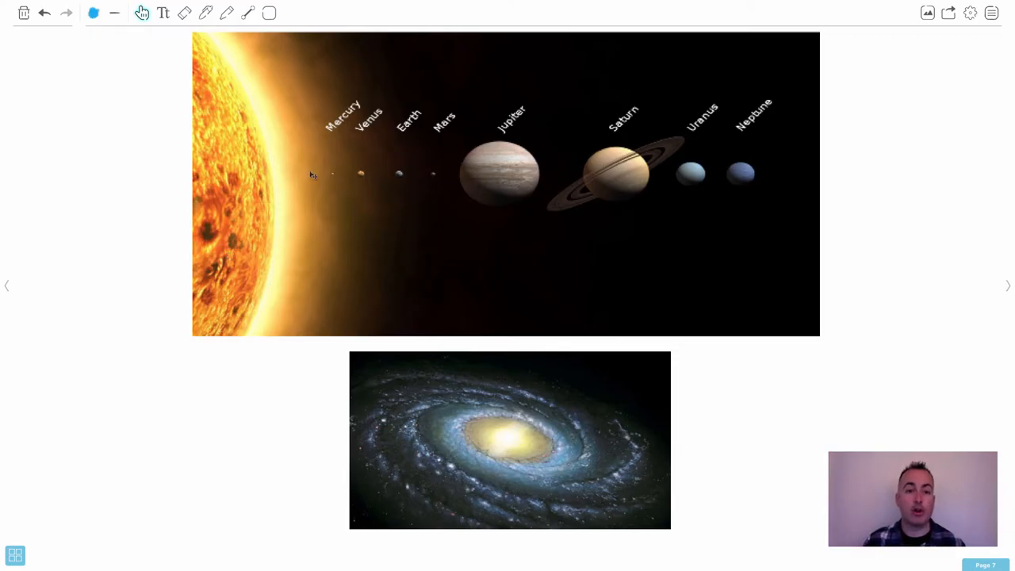
{"action": "mouse_move", "coordinate": [404, 176]}
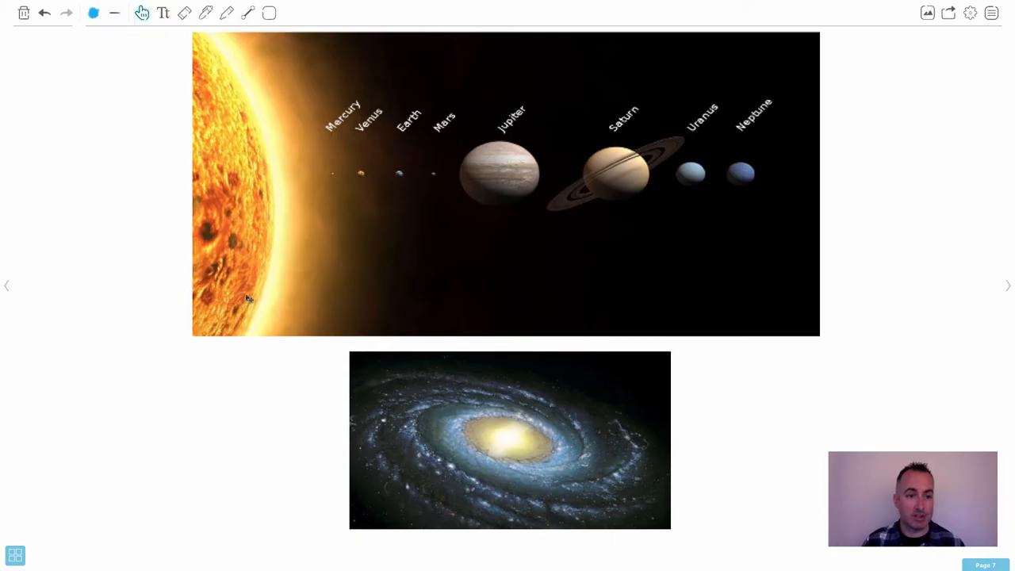
{"action": "mouse_move", "coordinate": [400, 177]}
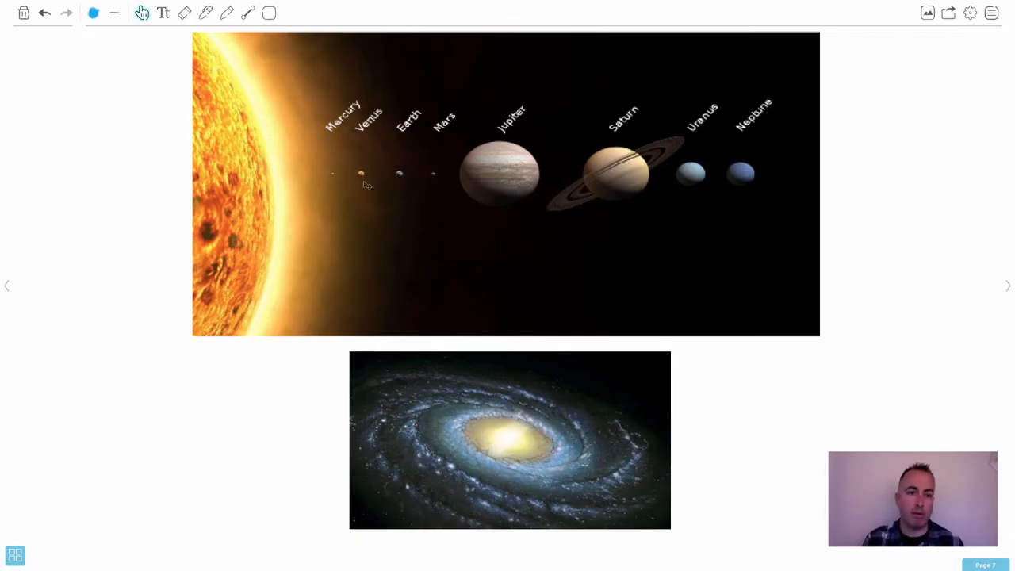
{"action": "mouse_move", "coordinate": [399, 180]}
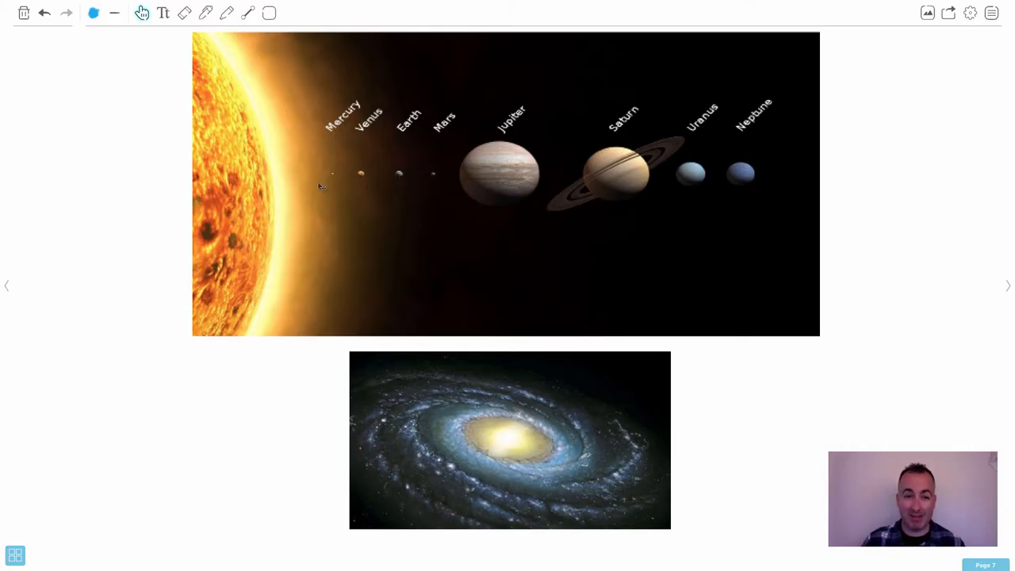
{"action": "mouse_move", "coordinate": [334, 188]}
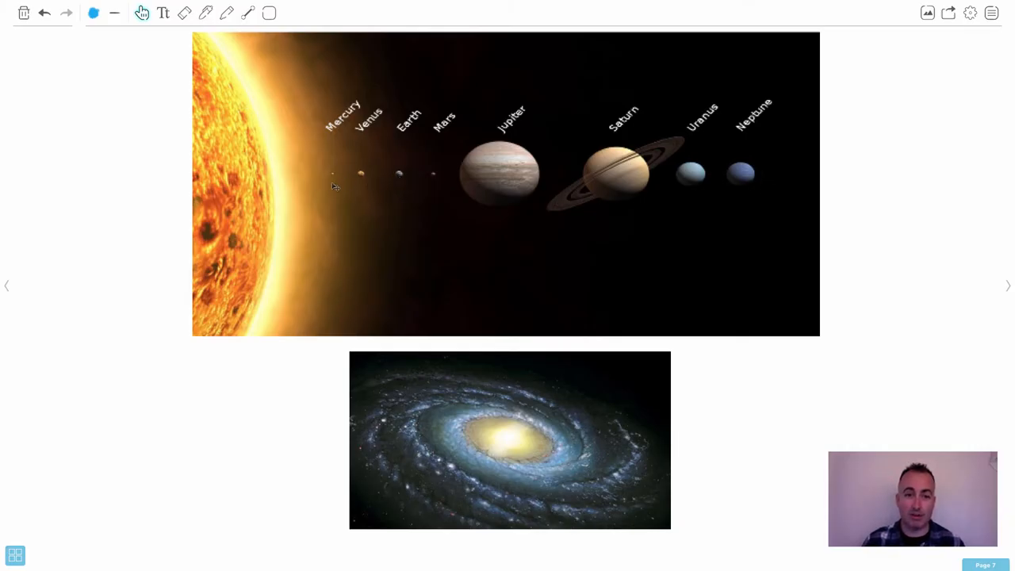
{"action": "mouse_move", "coordinate": [477, 149]}
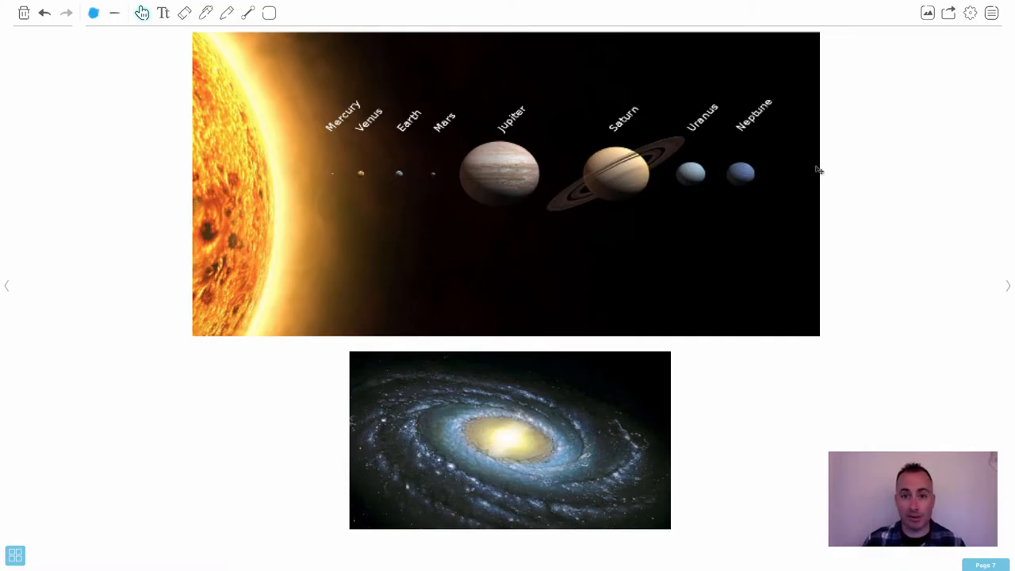
{"action": "mouse_move", "coordinate": [345, 169]}
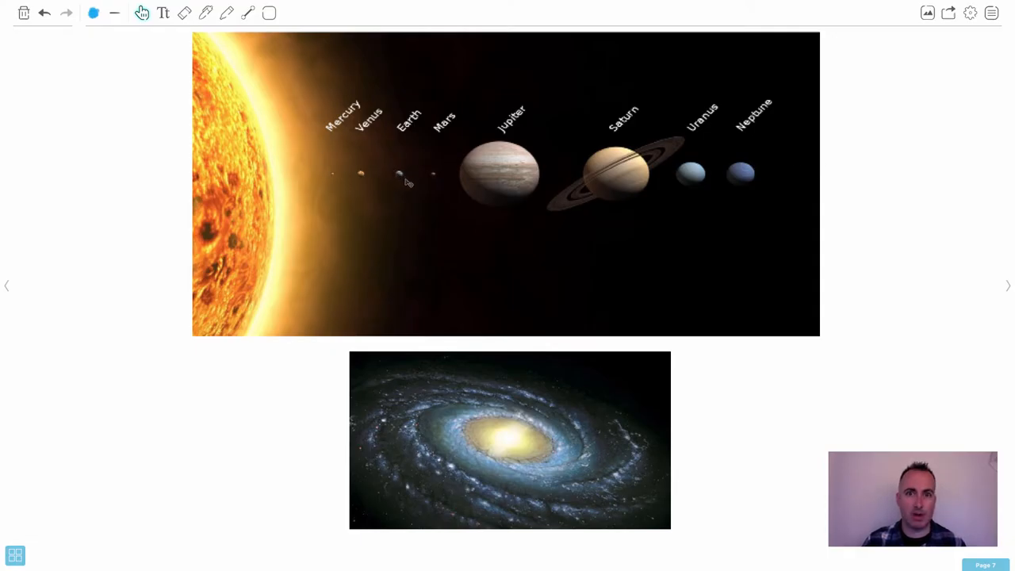
{"action": "mouse_move", "coordinate": [414, 182]}
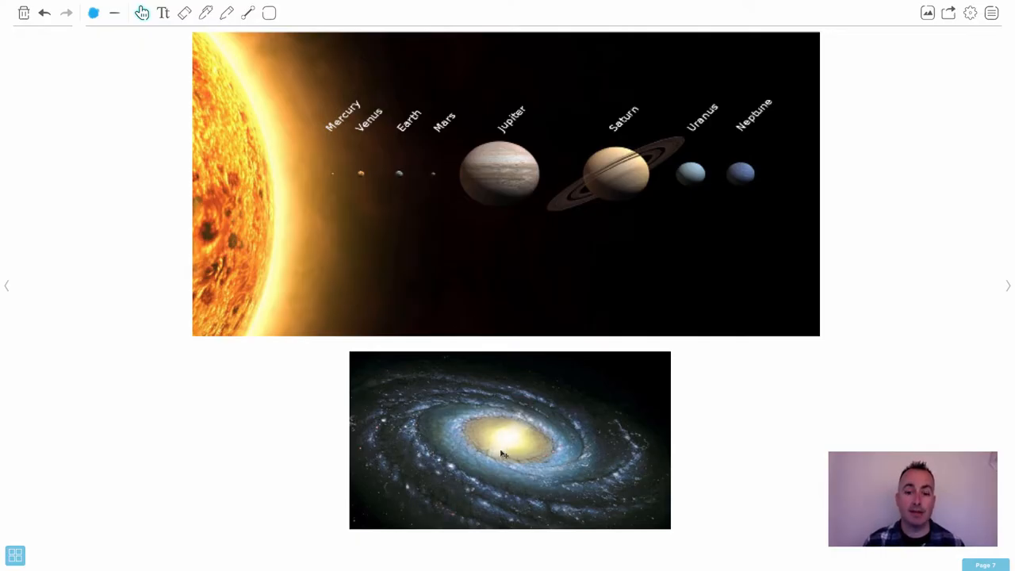
{"action": "mouse_move", "coordinate": [532, 406]}
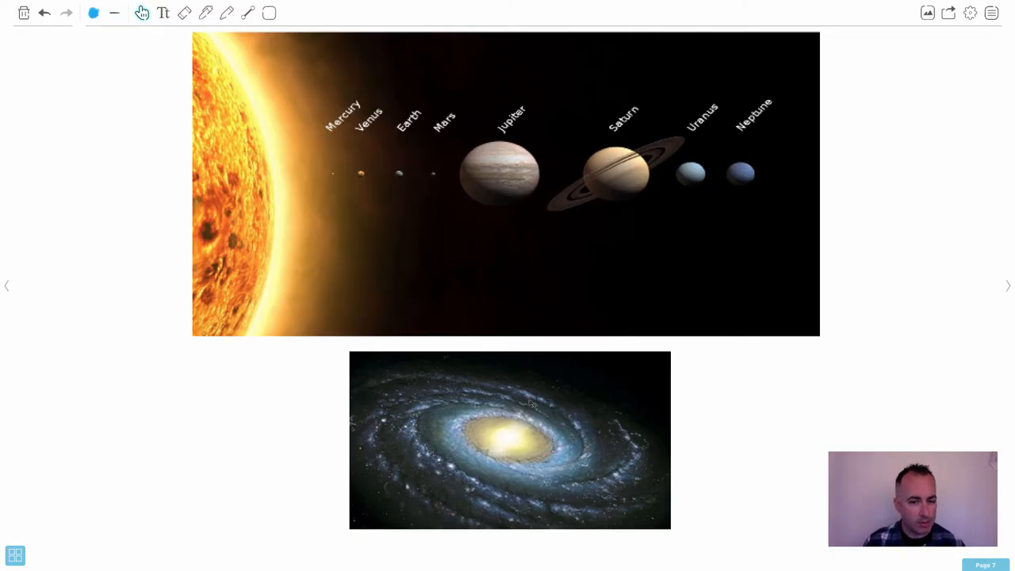
{"action": "mouse_move", "coordinate": [519, 466]}
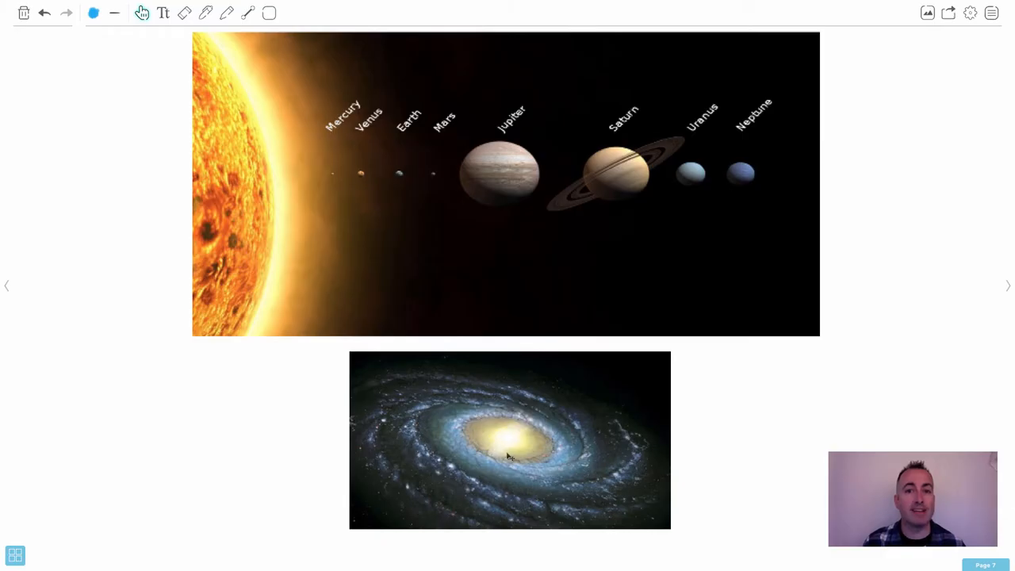
{"action": "mouse_move", "coordinate": [554, 467]}
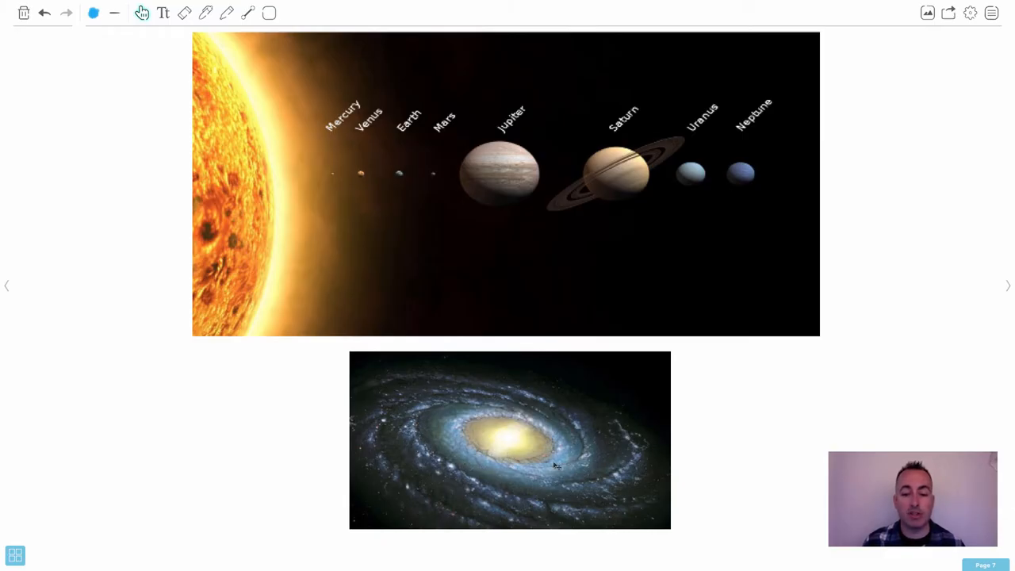
{"action": "mouse_move", "coordinate": [532, 436]}
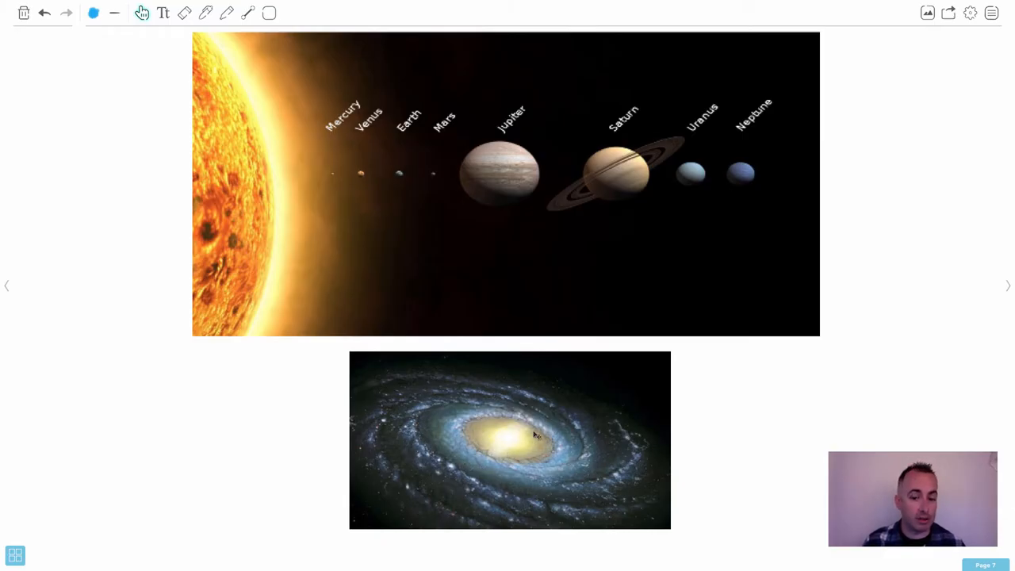
{"action": "mouse_move", "coordinate": [585, 492]}
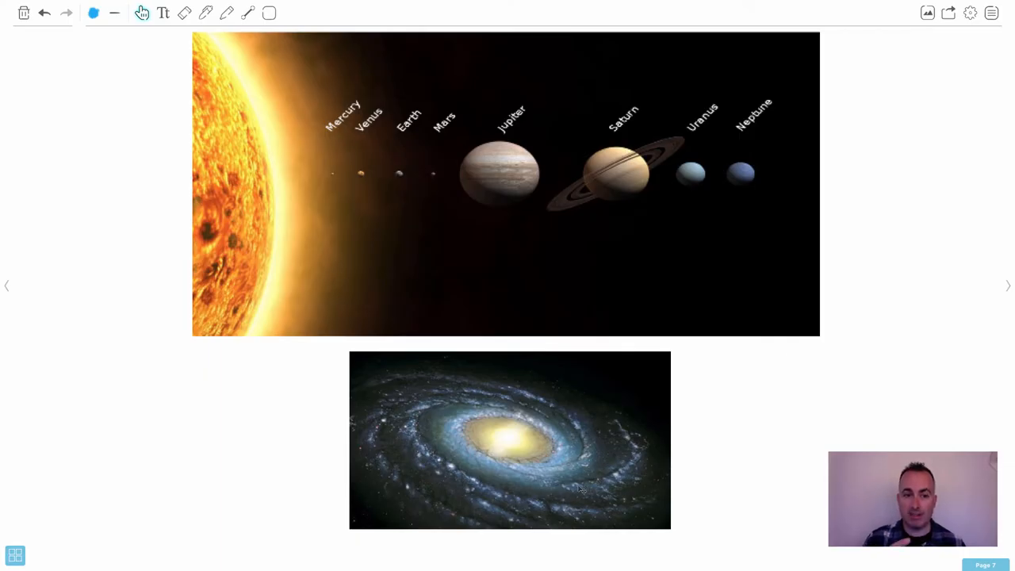
{"action": "mouse_move", "coordinate": [577, 495]}
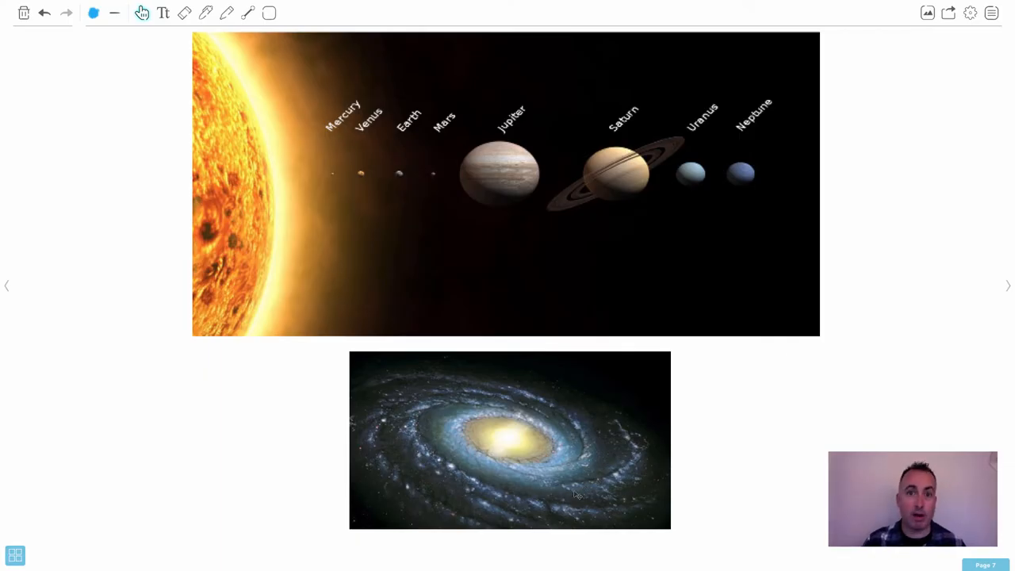
{"action": "mouse_move", "coordinate": [581, 482]}
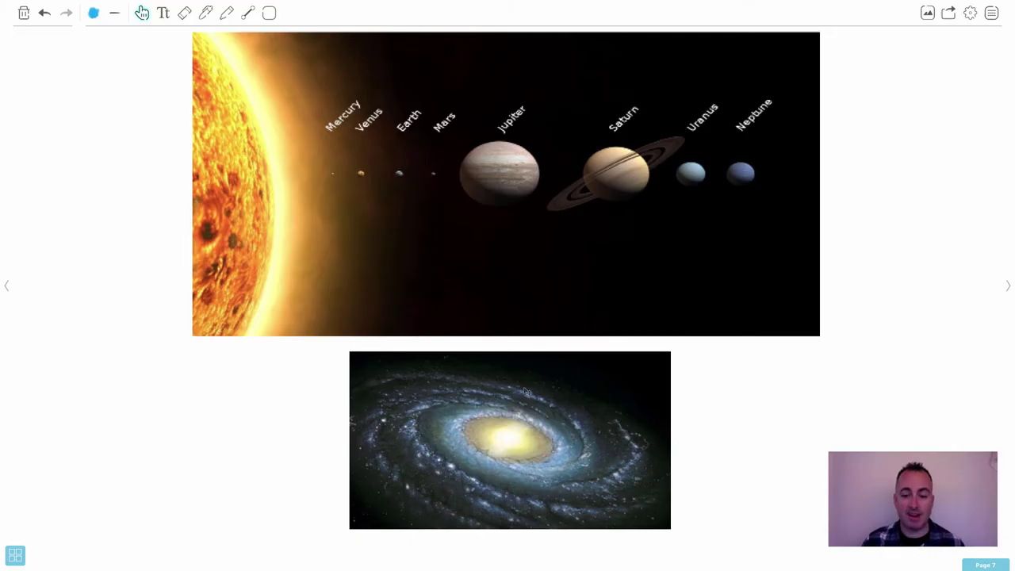
{"action": "mouse_move", "coordinate": [551, 478]}
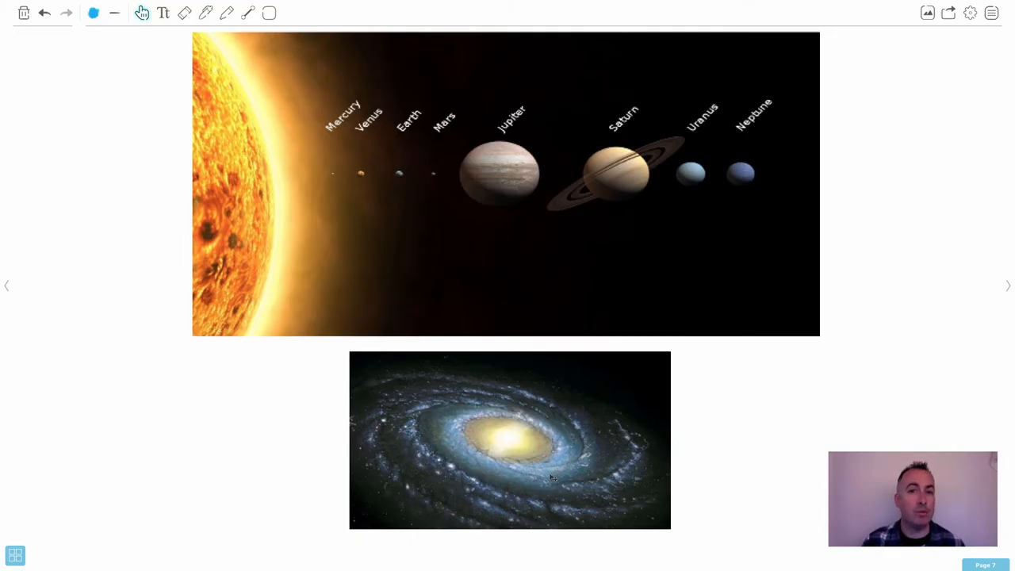
{"action": "mouse_move", "coordinate": [530, 466]}
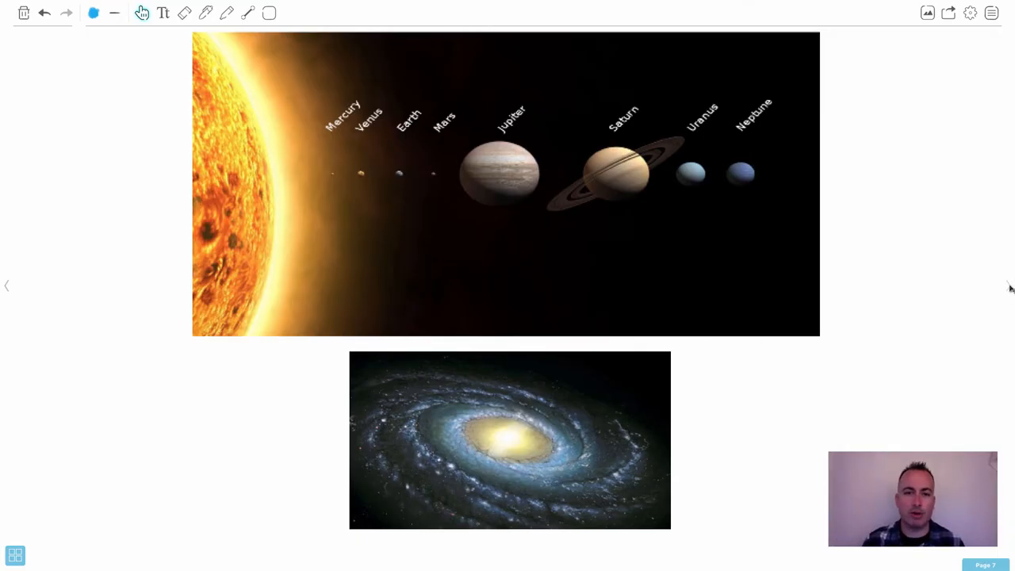
{"action": "left_click", "coordinate": [1008, 286]}
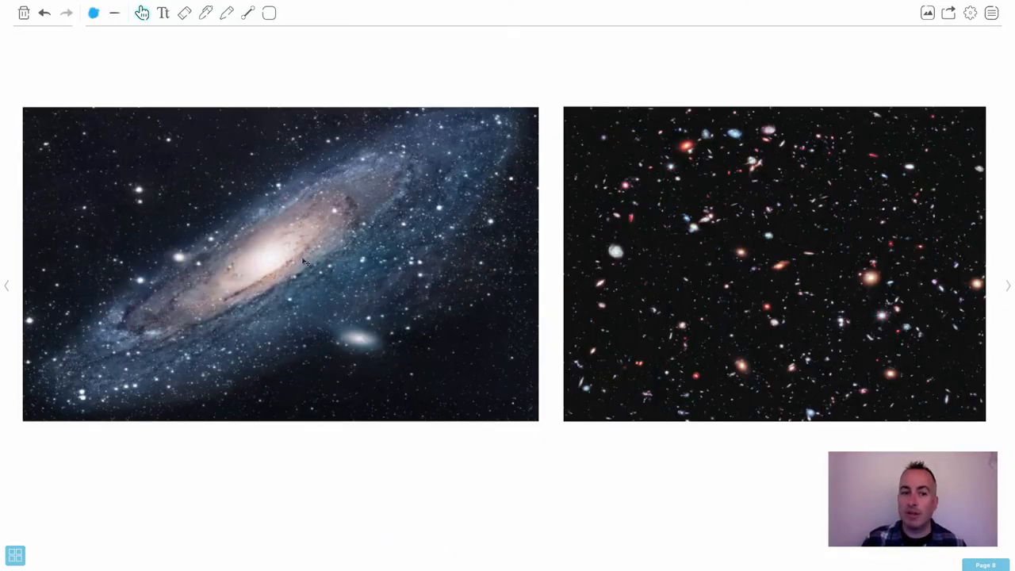
{"action": "mouse_move", "coordinate": [300, 266]}
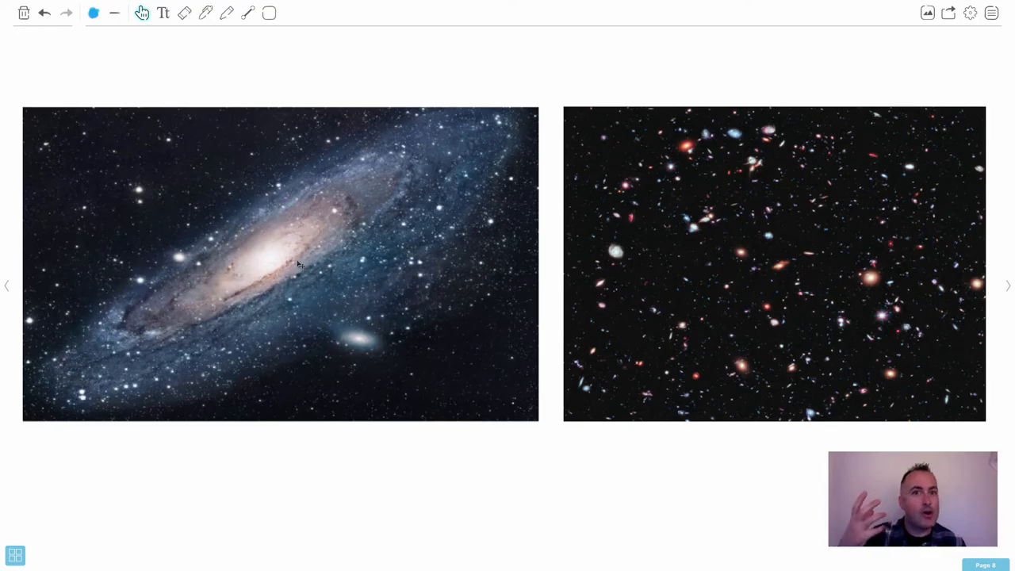
{"action": "mouse_move", "coordinate": [268, 263]}
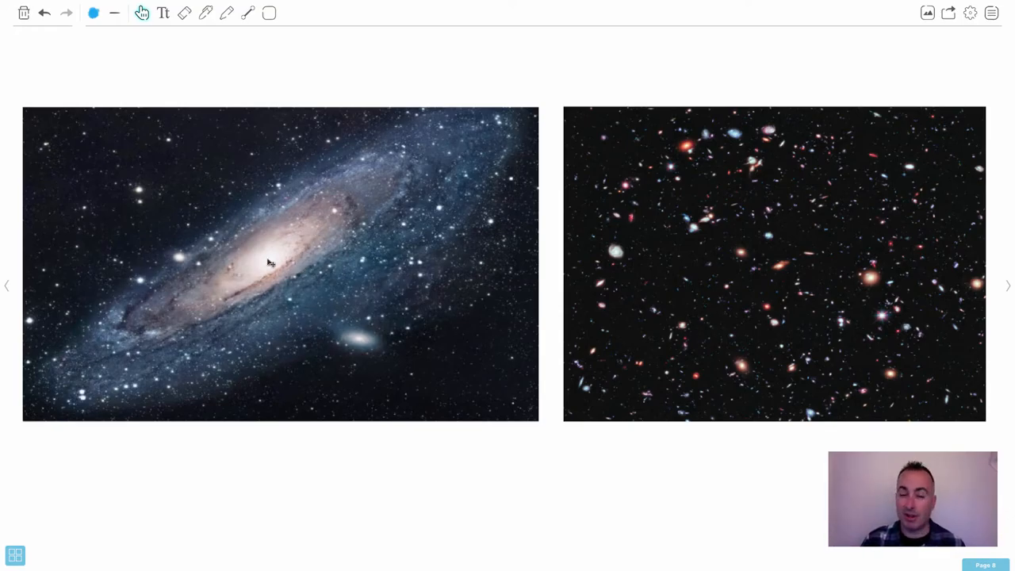
{"action": "mouse_move", "coordinate": [248, 306]}
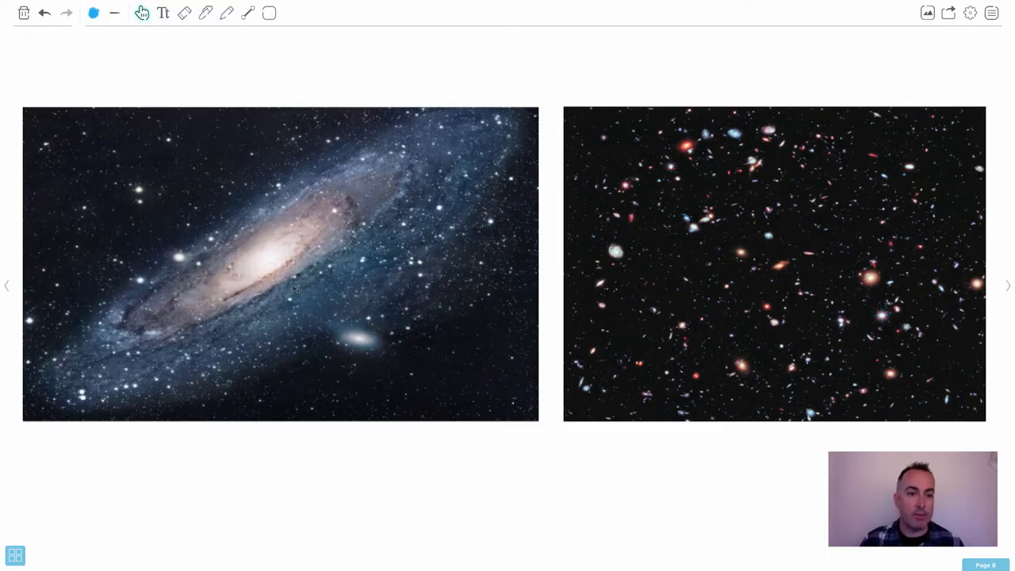
{"action": "mouse_move", "coordinate": [287, 268]}
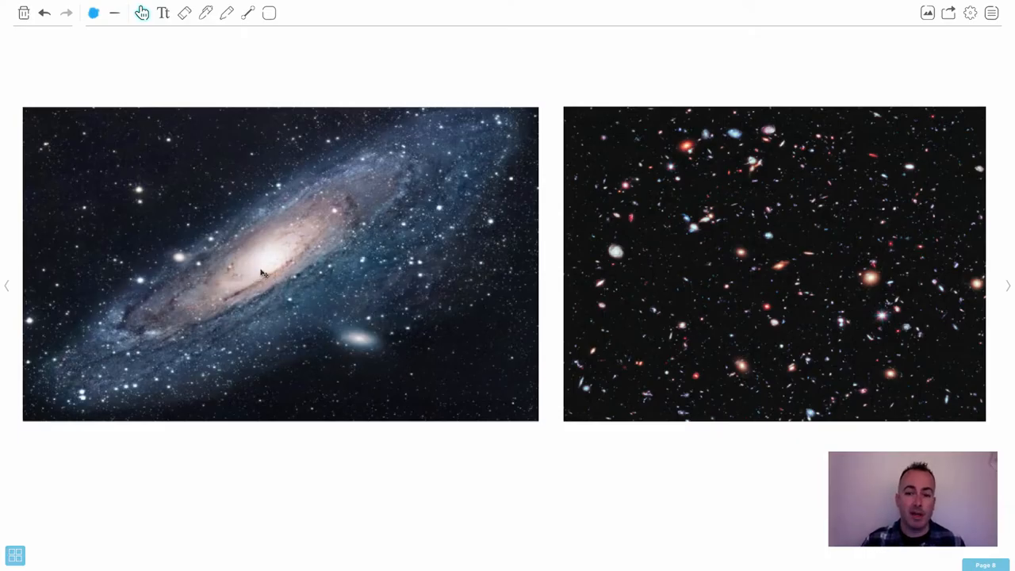
{"action": "mouse_move", "coordinate": [942, 391]}
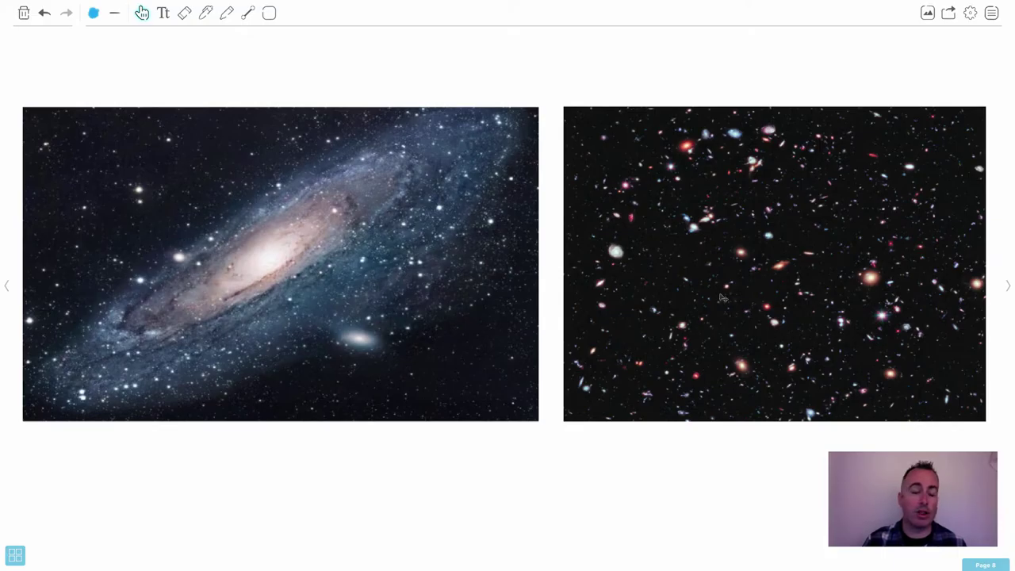
{"action": "mouse_move", "coordinate": [448, 248]}
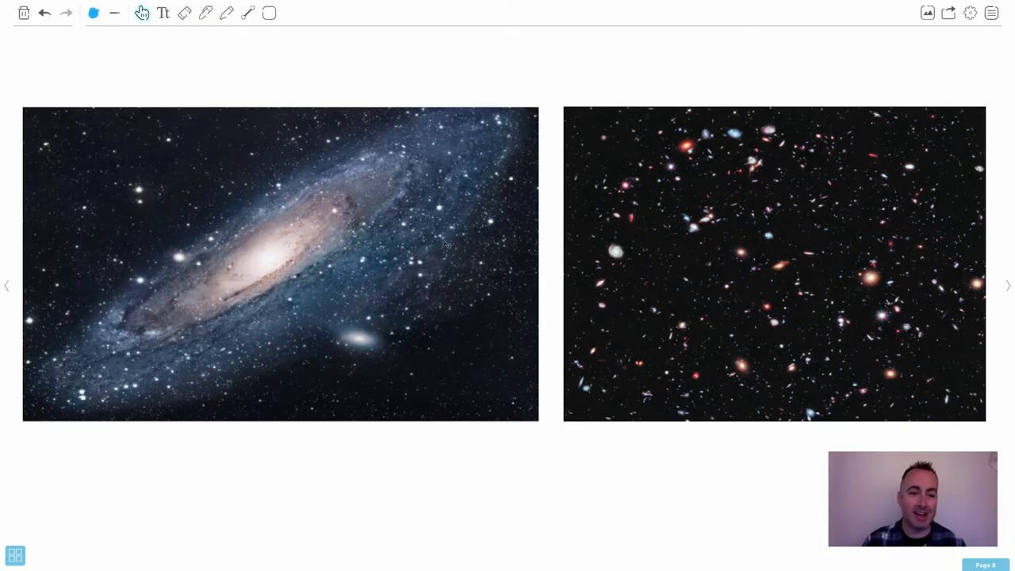
{"action": "mouse_move", "coordinate": [405, 255]}
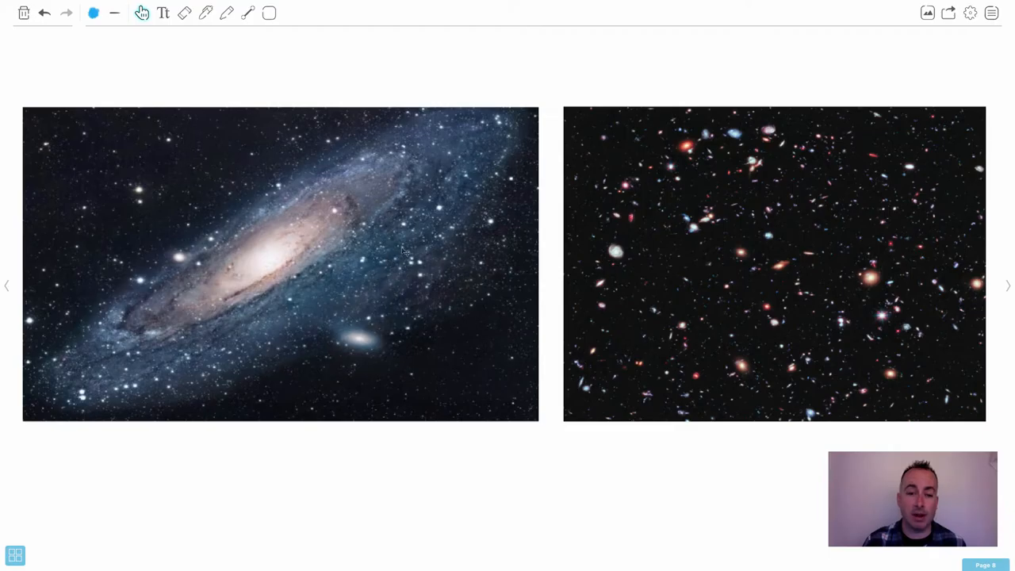
{"action": "mouse_move", "coordinate": [442, 225]}
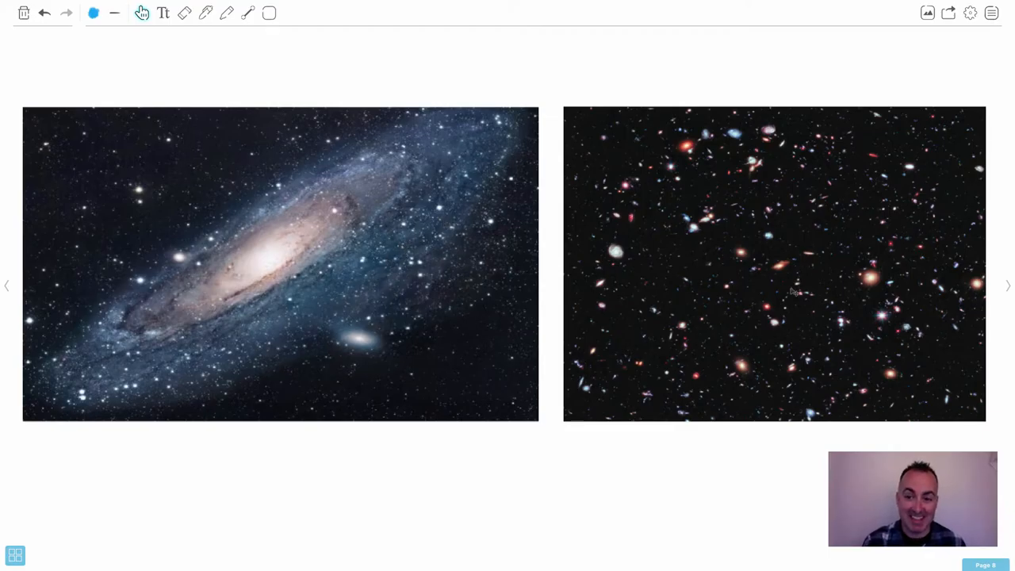
{"action": "mouse_move", "coordinate": [785, 274]}
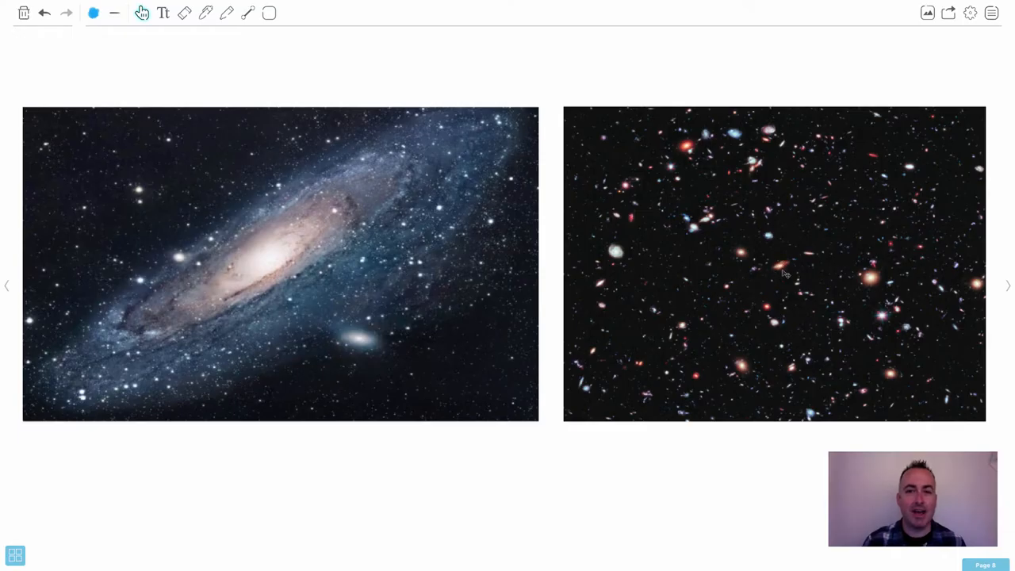
{"action": "mouse_move", "coordinate": [790, 270]}
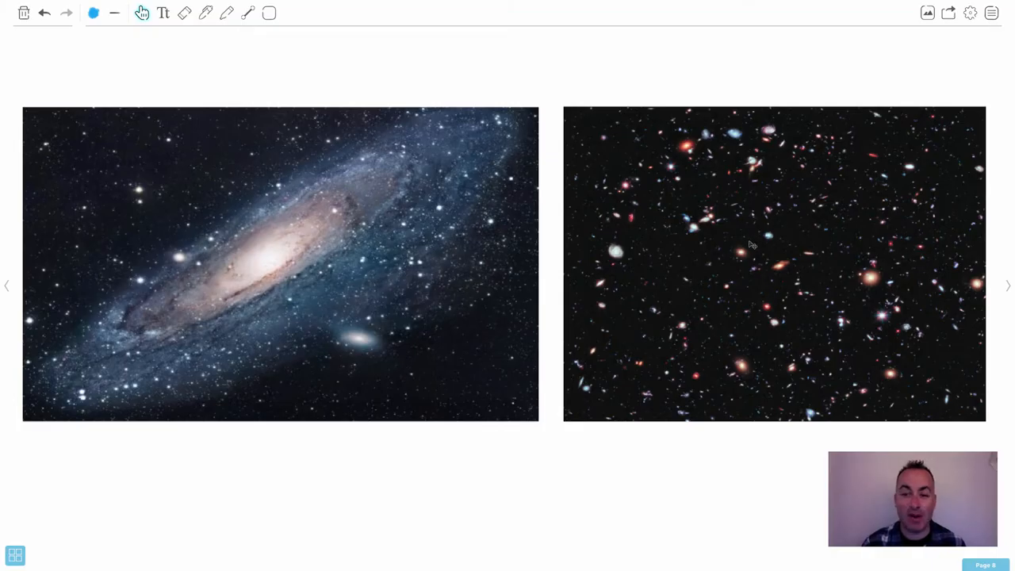
{"action": "mouse_move", "coordinate": [843, 360]}
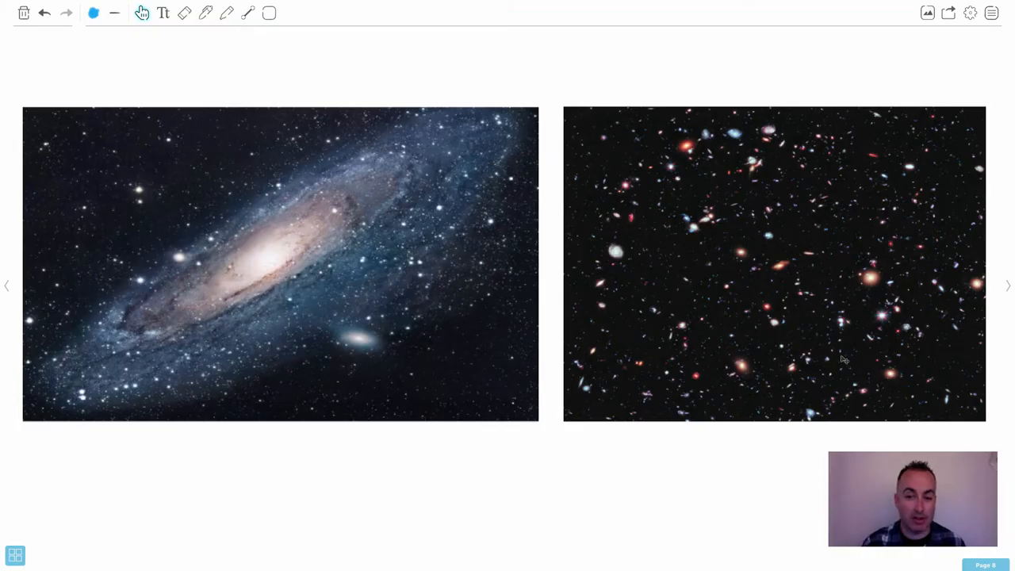
{"action": "mouse_move", "coordinate": [673, 156]}
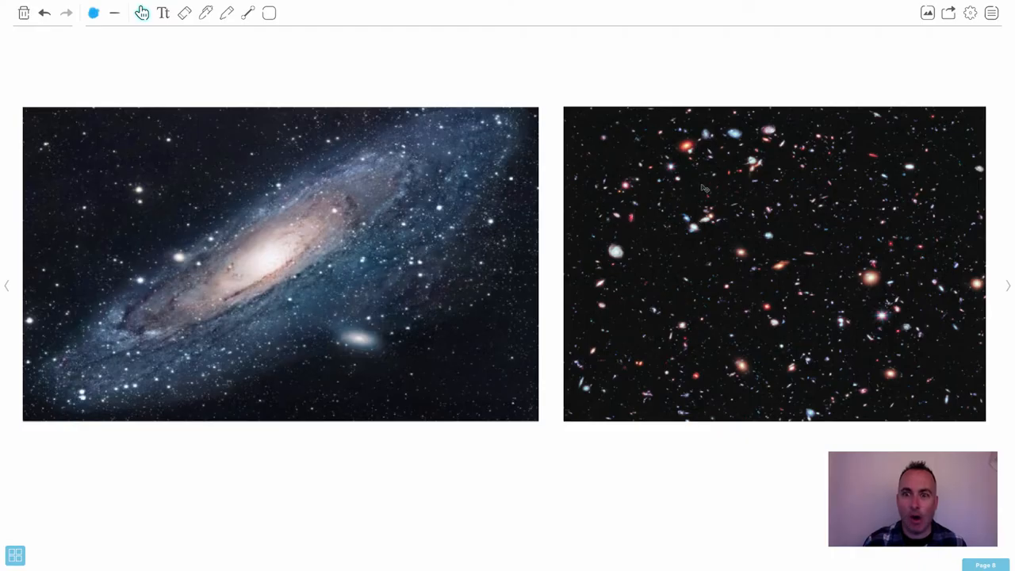
{"action": "mouse_move", "coordinate": [701, 226]}
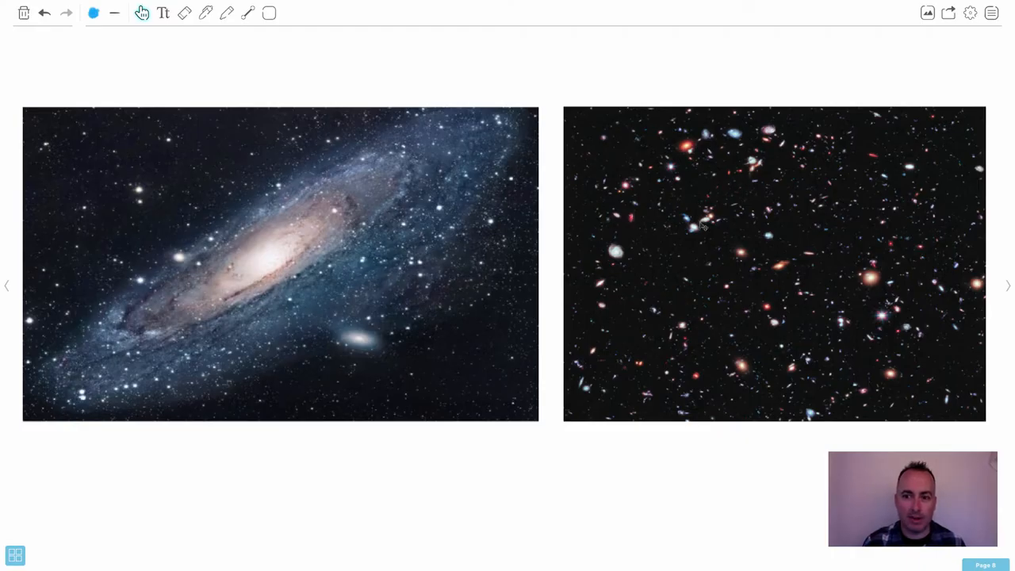
{"action": "mouse_move", "coordinate": [783, 272]}
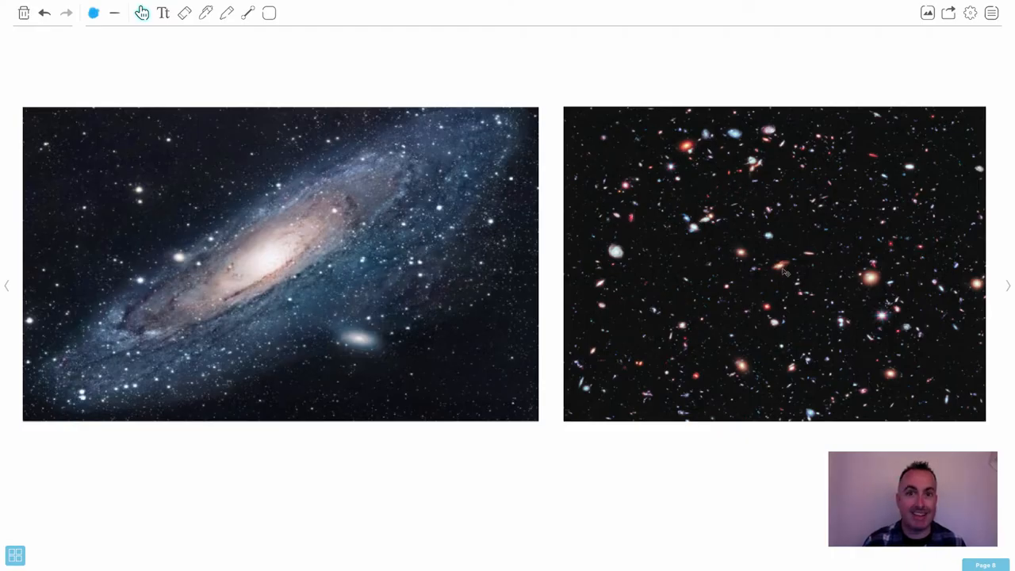
{"action": "mouse_move", "coordinate": [777, 267]}
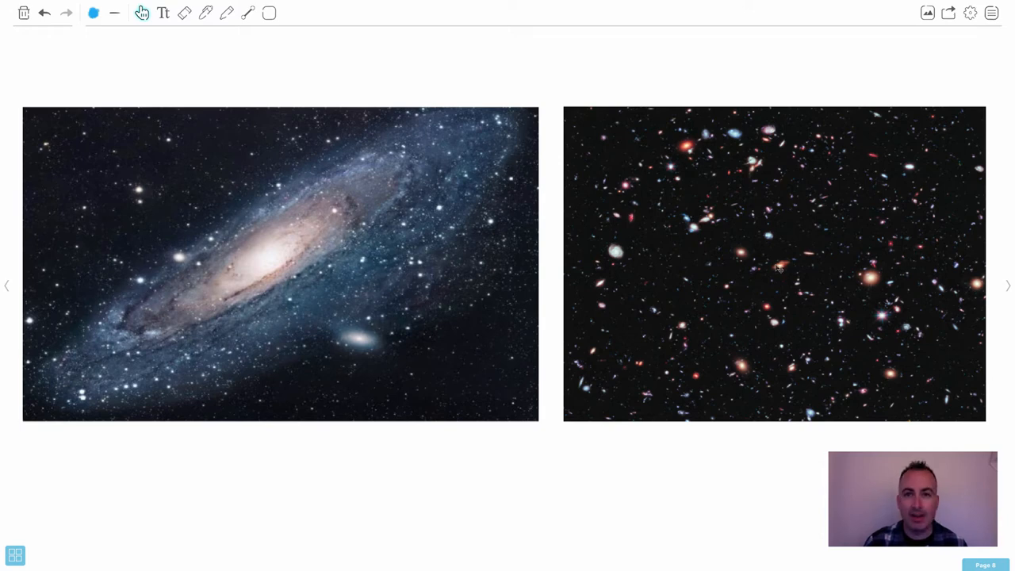
{"action": "mouse_move", "coordinate": [772, 263]}
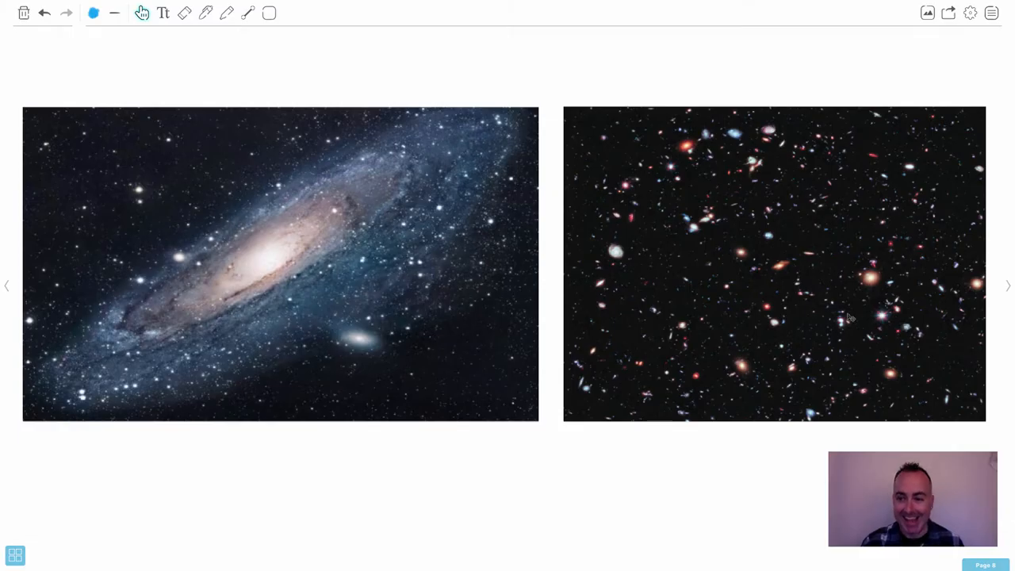
{"action": "mouse_move", "coordinate": [708, 270]}
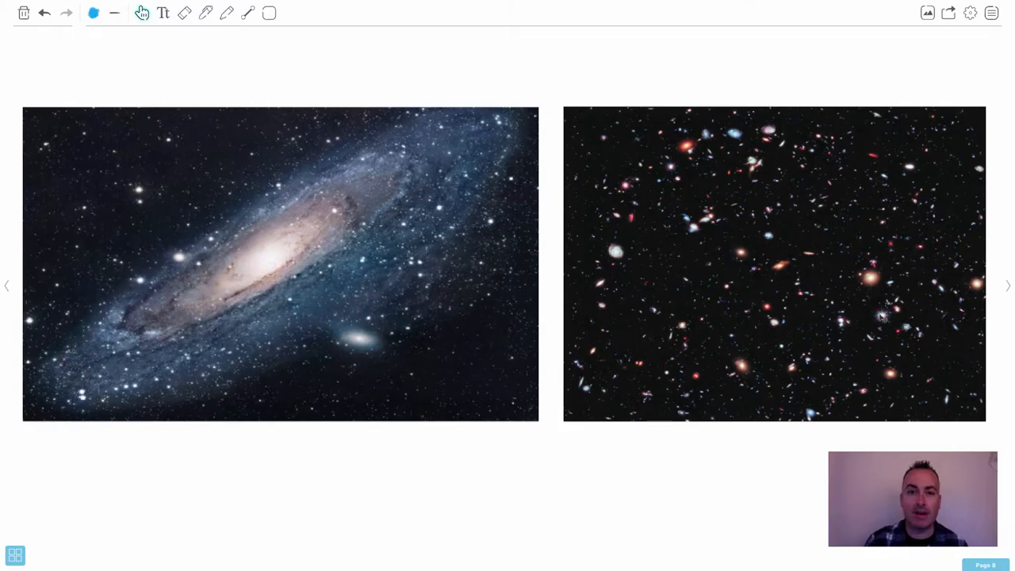
{"action": "mouse_move", "coordinate": [888, 303]}
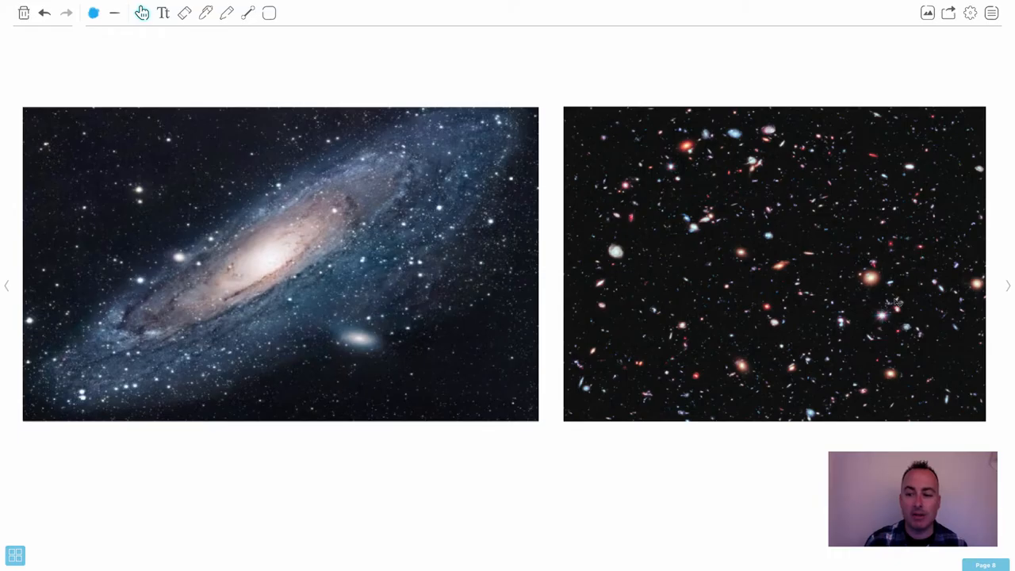
{"action": "mouse_move", "coordinate": [885, 319]}
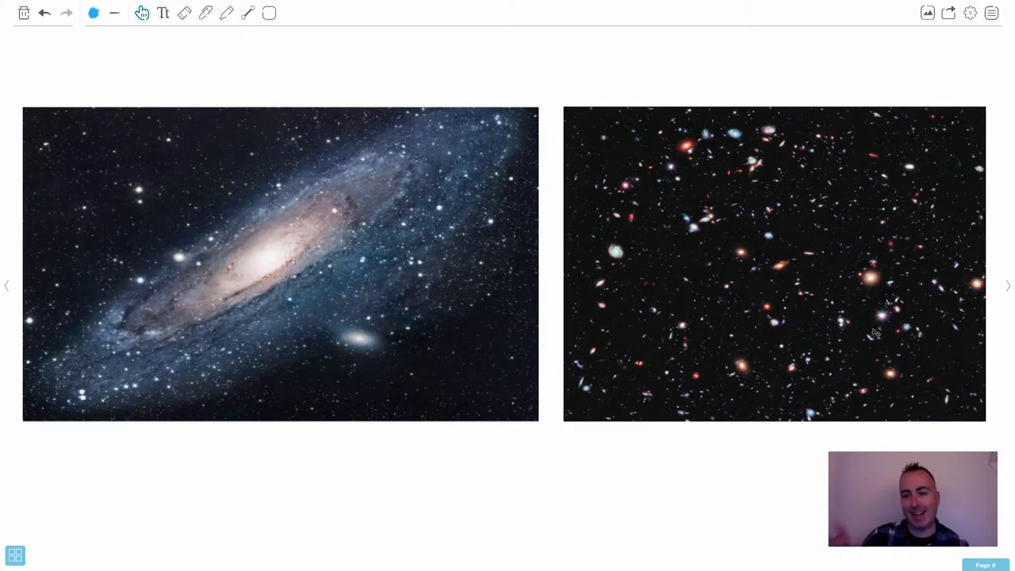
{"action": "mouse_move", "coordinate": [676, 178]}
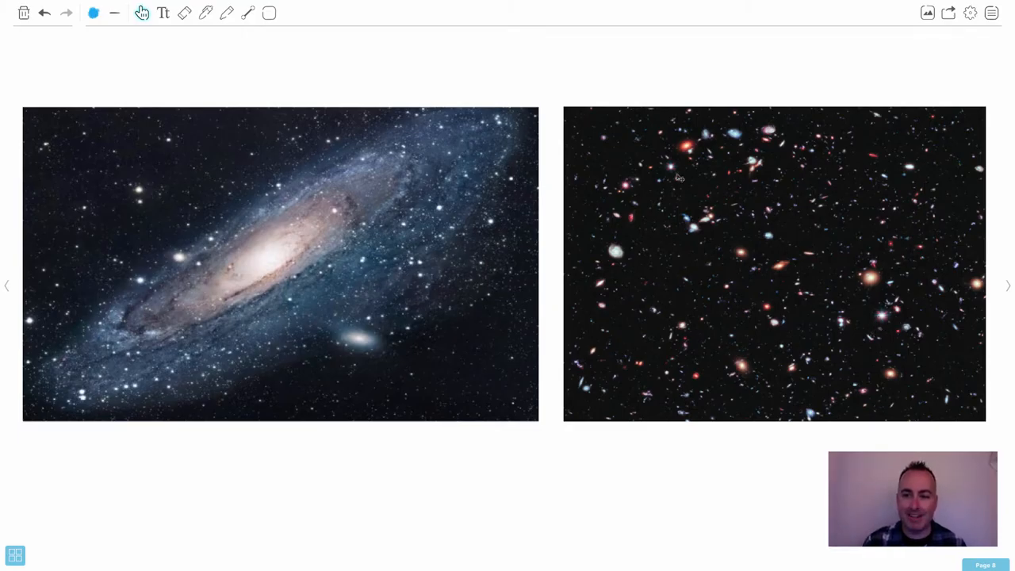
{"action": "mouse_move", "coordinate": [617, 253]}
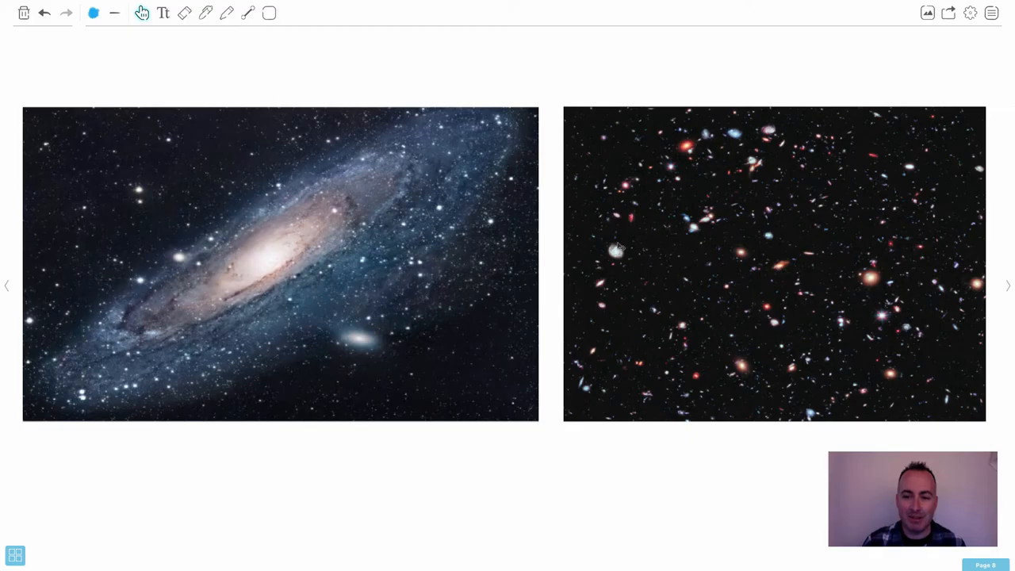
{"action": "mouse_move", "coordinate": [815, 259]}
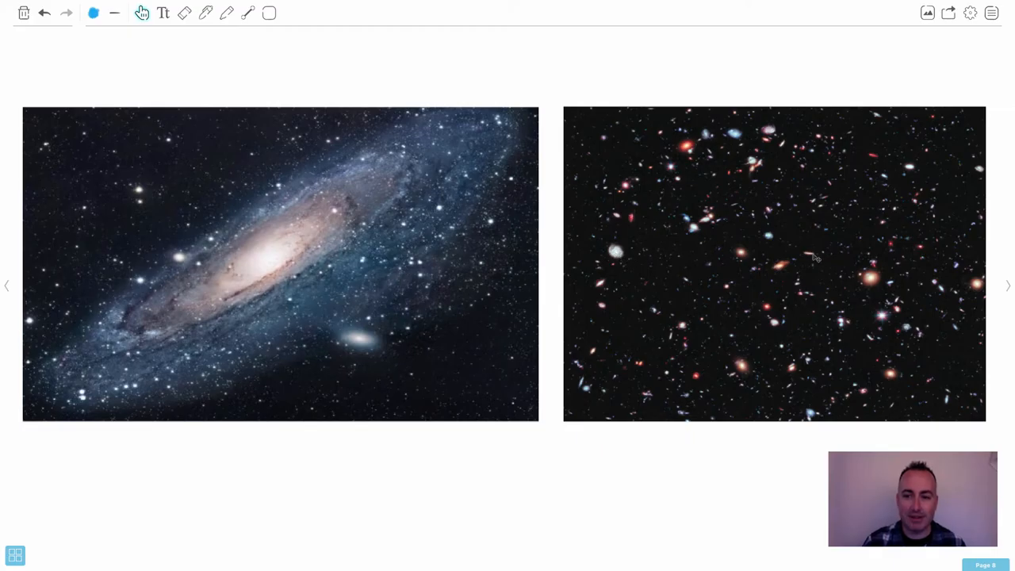
{"action": "mouse_move", "coordinate": [743, 243]}
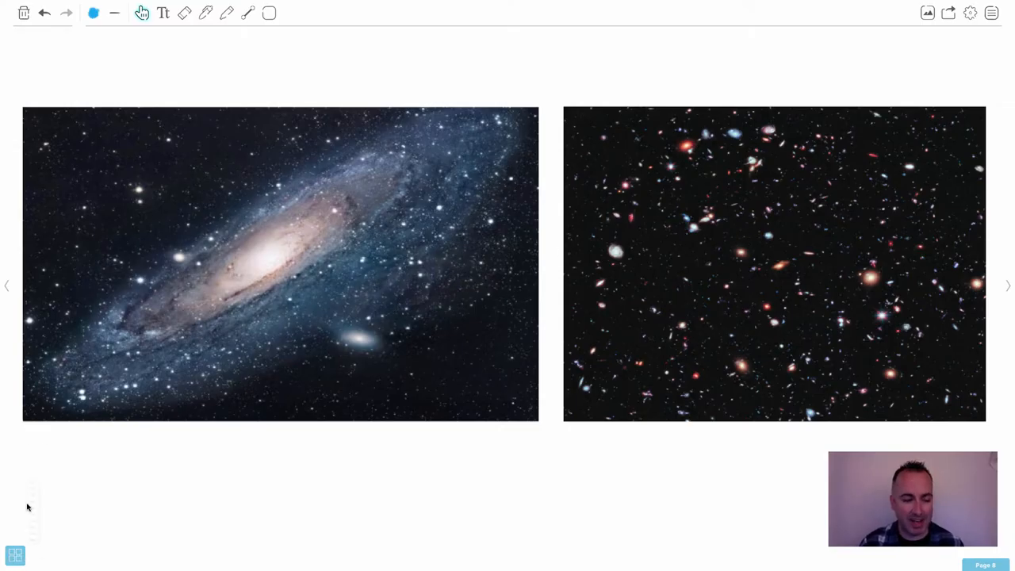
{"action": "left_click", "coordinate": [13, 552]}
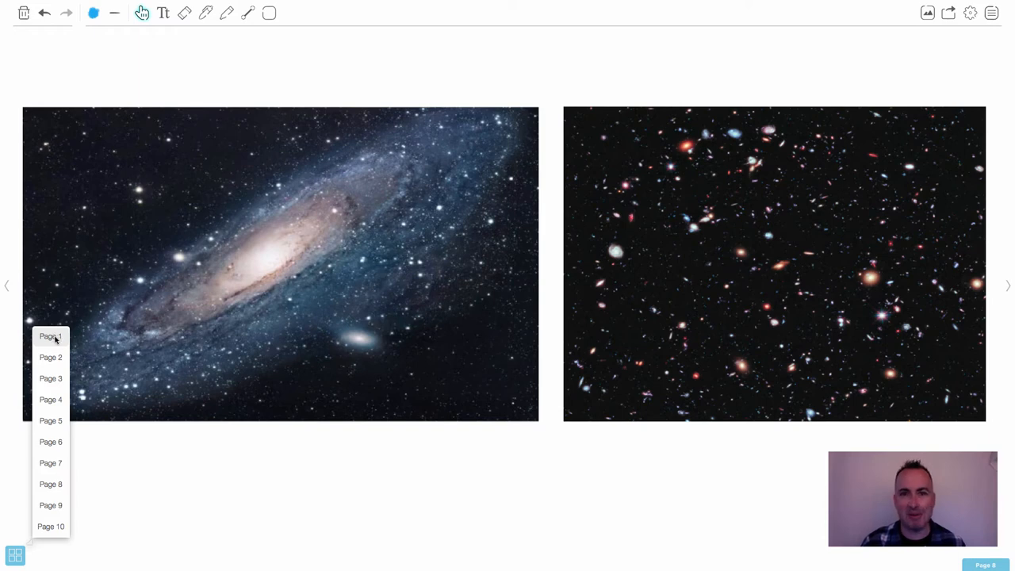
{"action": "left_click", "coordinate": [50, 336]}
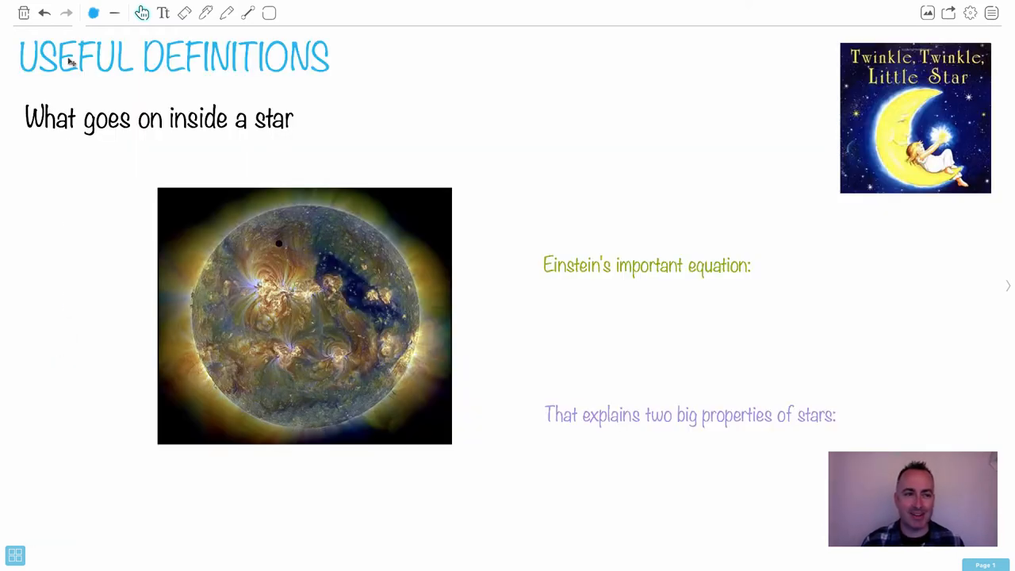
{"action": "mouse_move", "coordinate": [222, 136]}
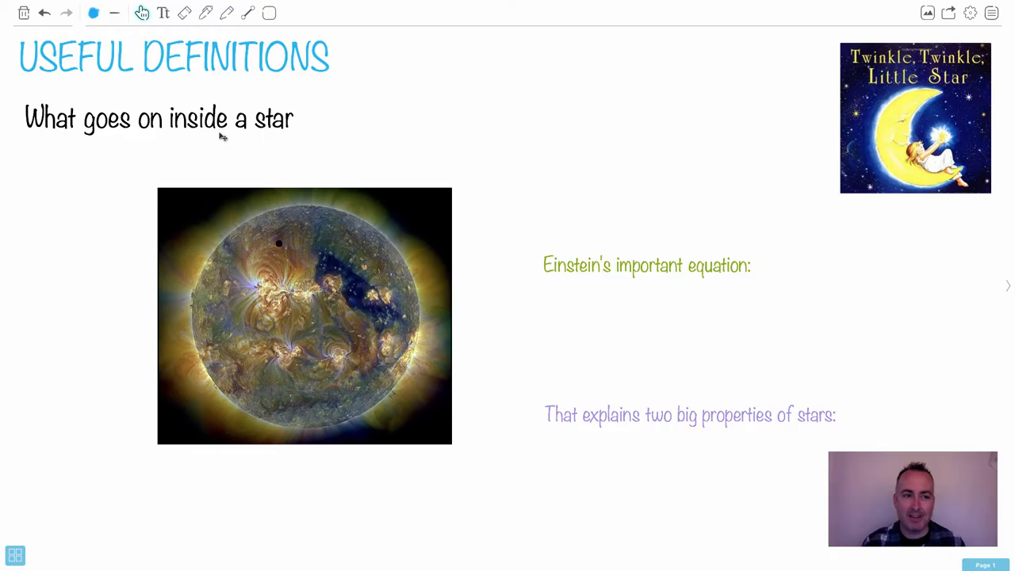
{"action": "mouse_move", "coordinate": [185, 154]}
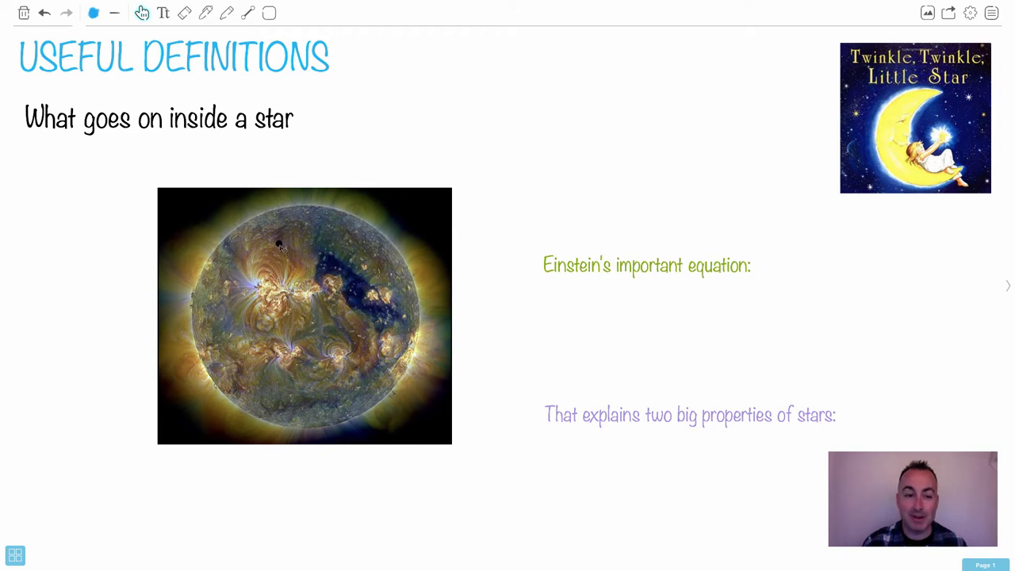
{"action": "mouse_move", "coordinate": [254, 248]}
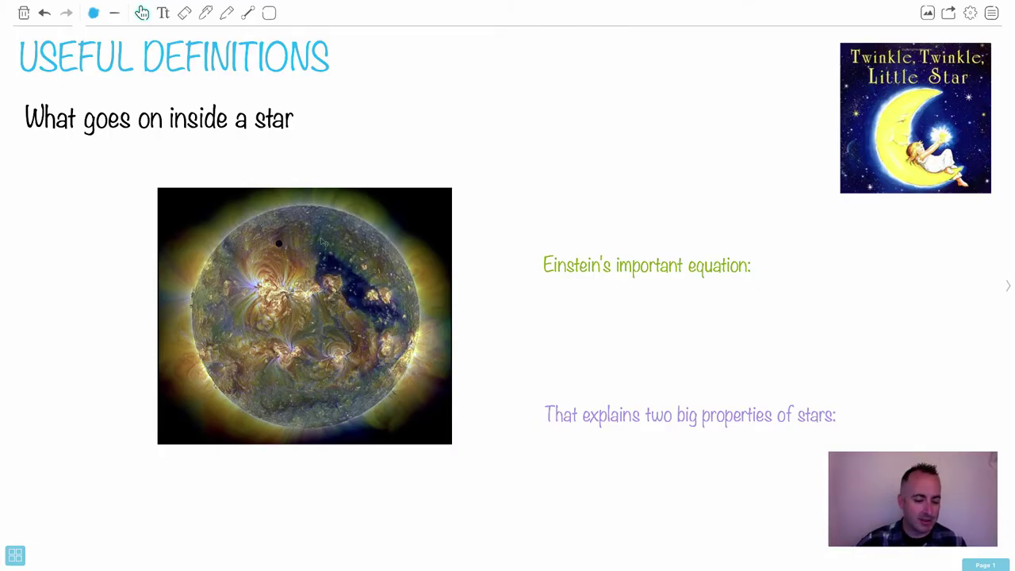
{"action": "mouse_move", "coordinate": [394, 238]}
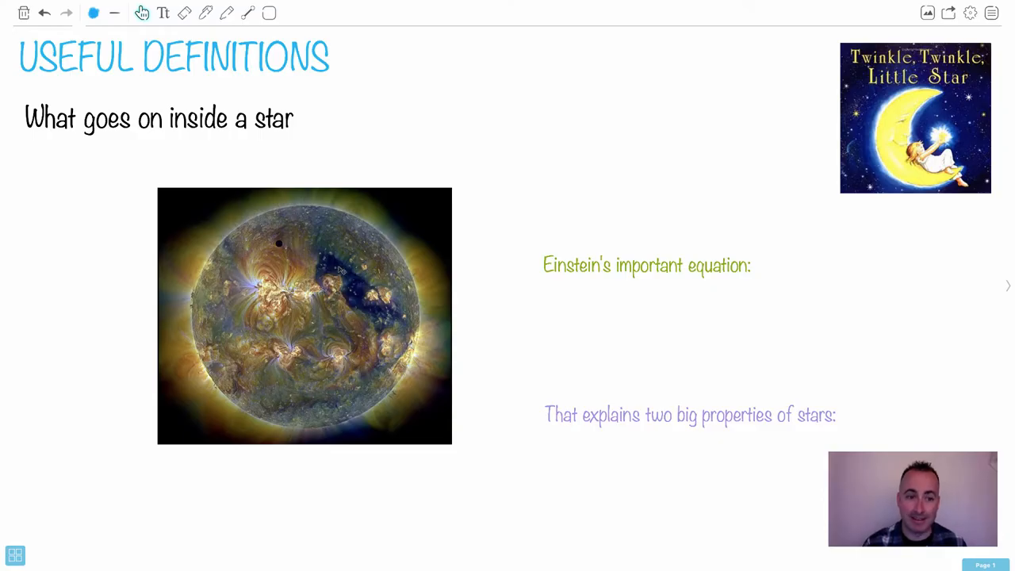
{"action": "mouse_move", "coordinate": [317, 249]}
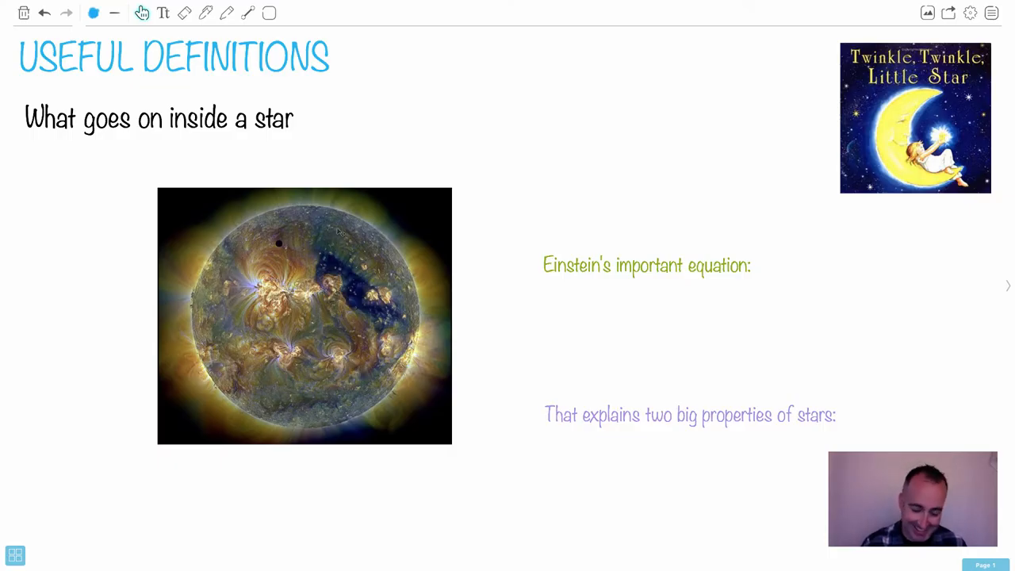
{"action": "mouse_move", "coordinate": [428, 227]}
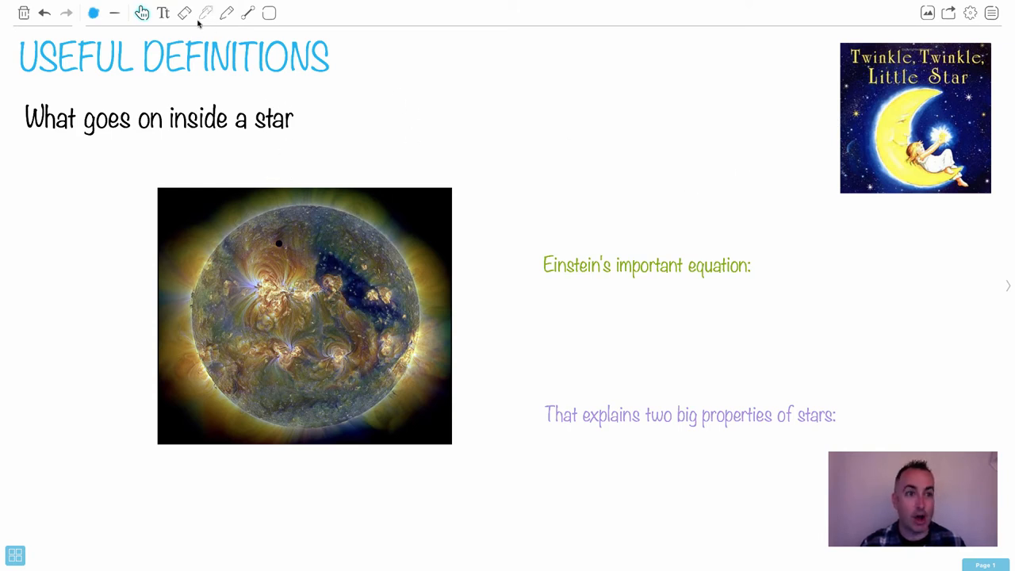
Hand-write 'Fusion' and 'H→He' with arrows on the sun photo in black ink
{"action": "left_click", "coordinate": [228, 12]}
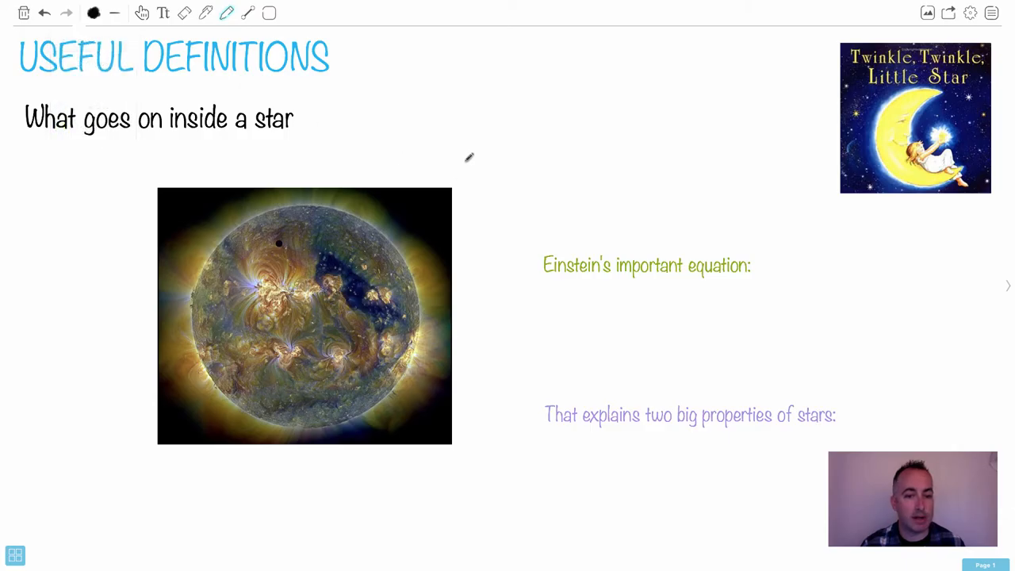
{"action": "left_click_drag", "start_coordinate": [472, 150], "coordinate": [372, 261]}
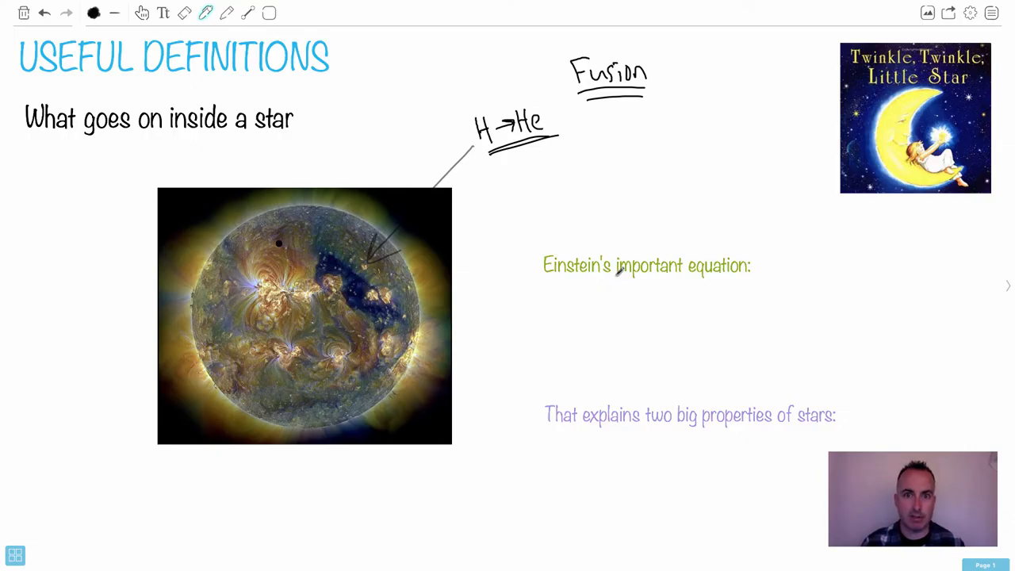
{"action": "mouse_move", "coordinate": [506, 159]}
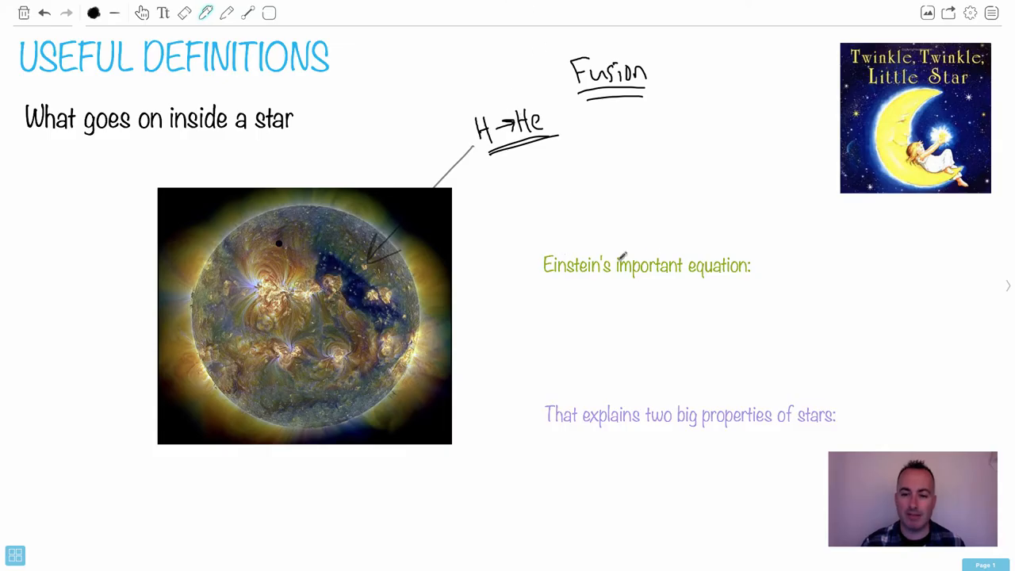
{"action": "mouse_move", "coordinate": [682, 279]}
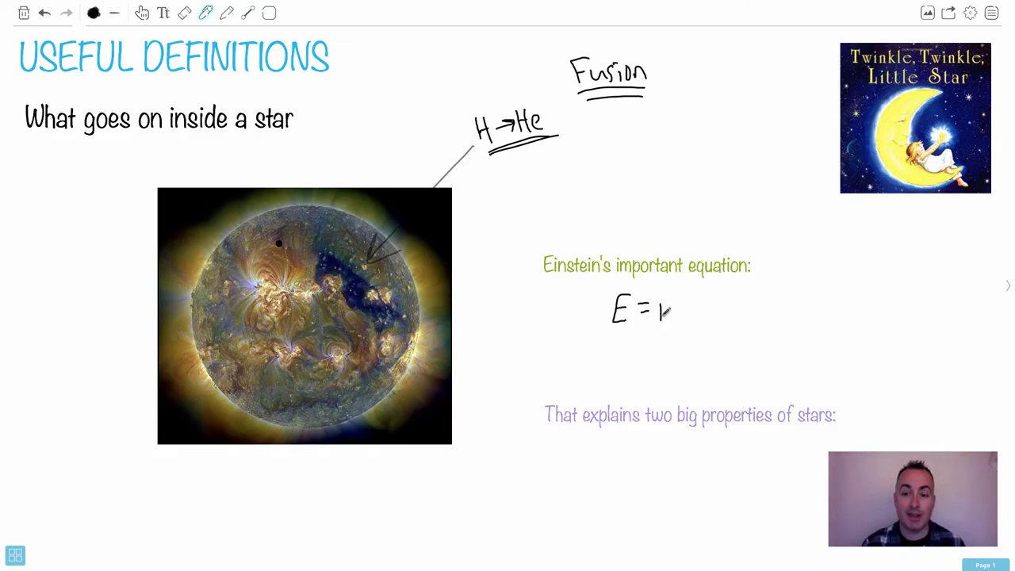
Finish writing E = mc² and draw an arrow from 'mass defect' to the m term
{"action": "left_click_drag", "start_coordinate": [666, 309], "coordinate": [701, 297]}
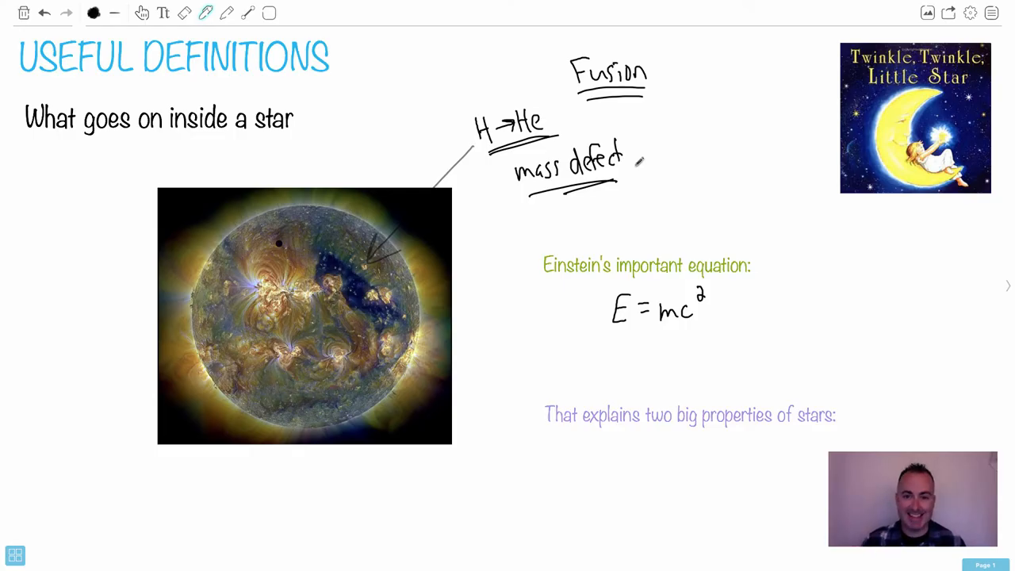
{"action": "left_click_drag", "start_coordinate": [615, 182], "coordinate": [658, 278]}
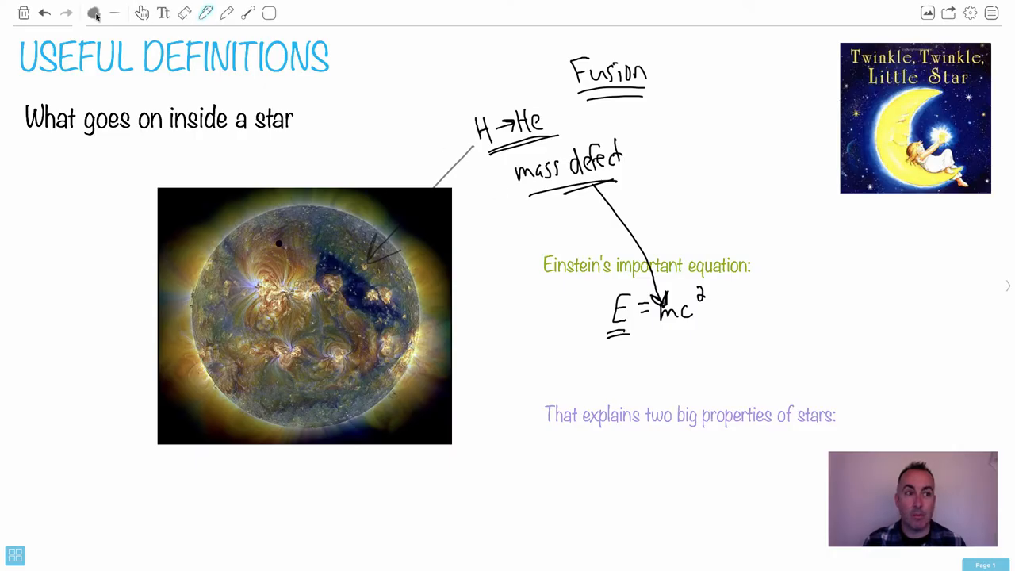
Keep black ink and hand-write '- Light' plus a second dash under the star properties heading
{"action": "left_click", "coordinate": [94, 12]}
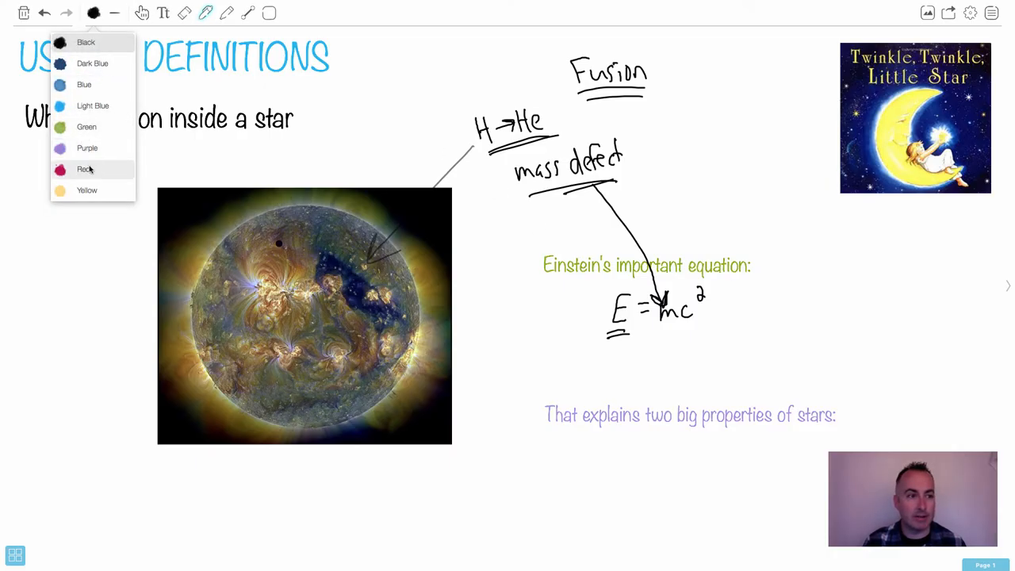
{"action": "mouse_move", "coordinate": [89, 105]}
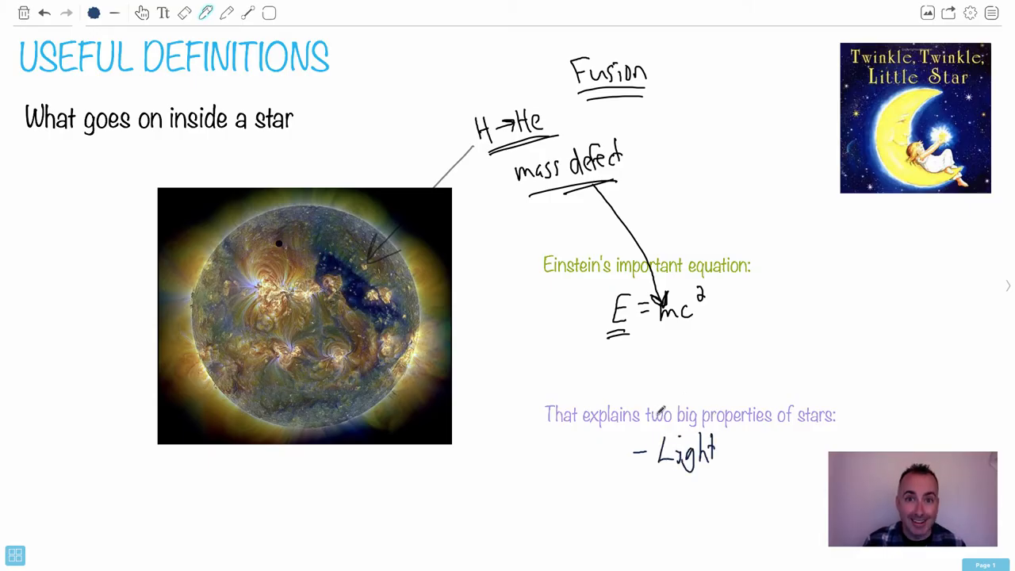
{"action": "left_click_drag", "start_coordinate": [634, 498], "coordinate": [646, 498]}
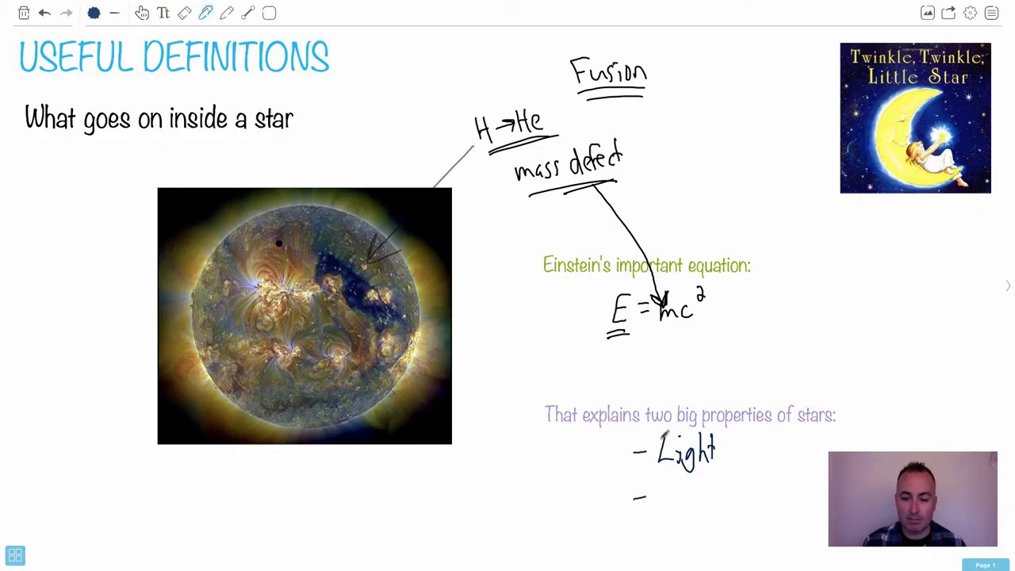
{"action": "mouse_move", "coordinate": [678, 444]}
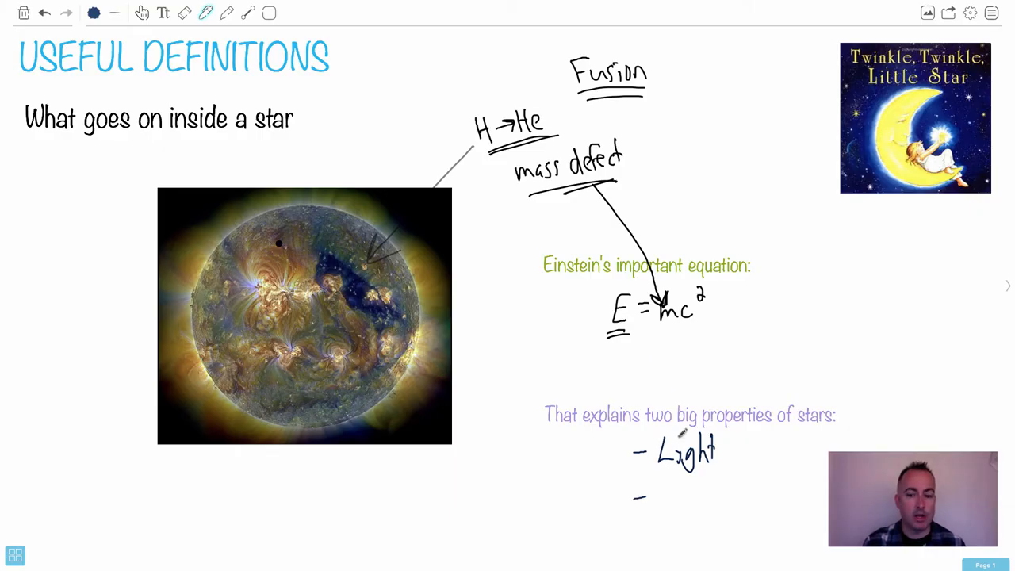
{"action": "type", "text": "Hea"}
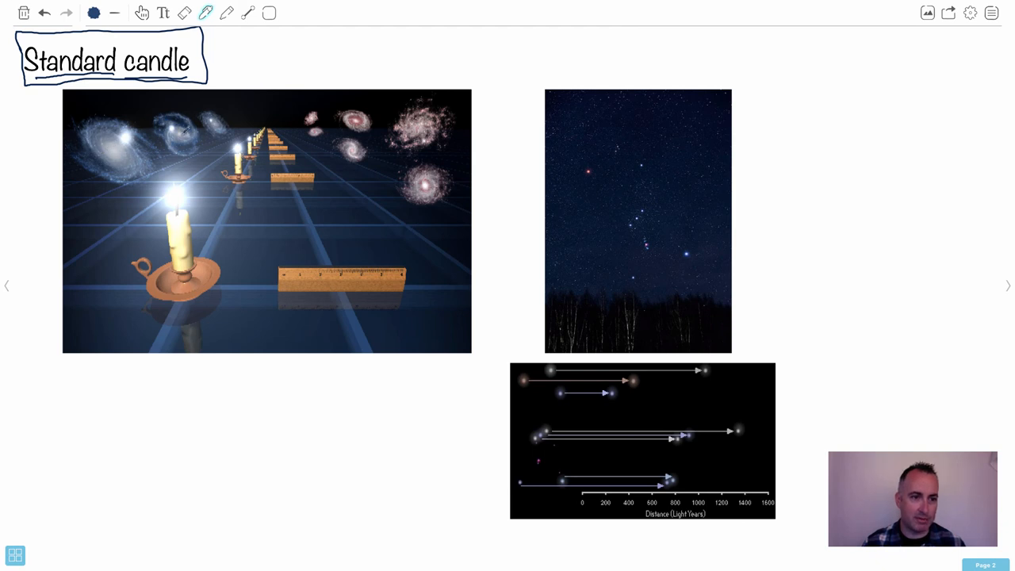
{"action": "mouse_move", "coordinate": [328, 289]}
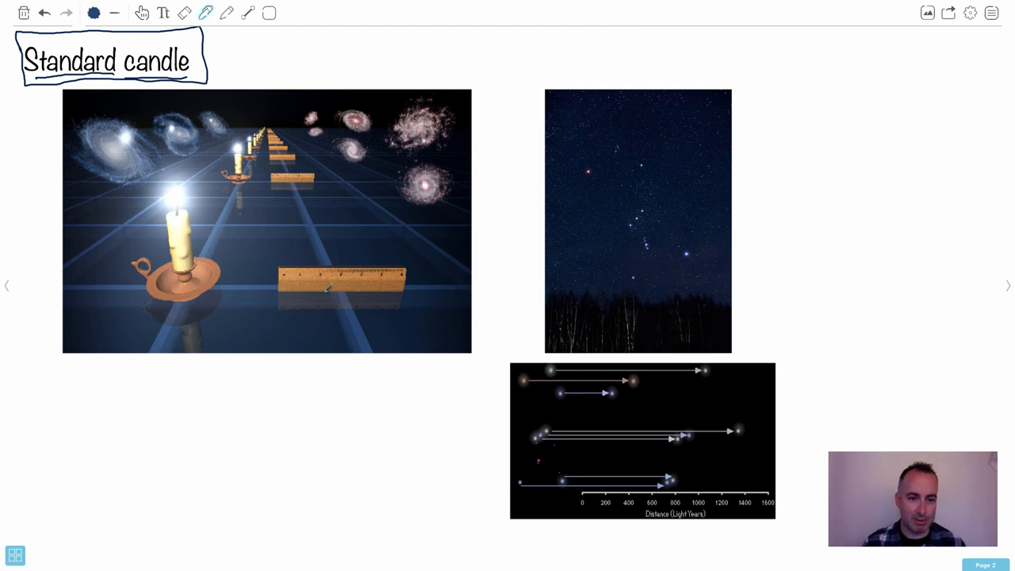
{"action": "mouse_move", "coordinate": [283, 125]}
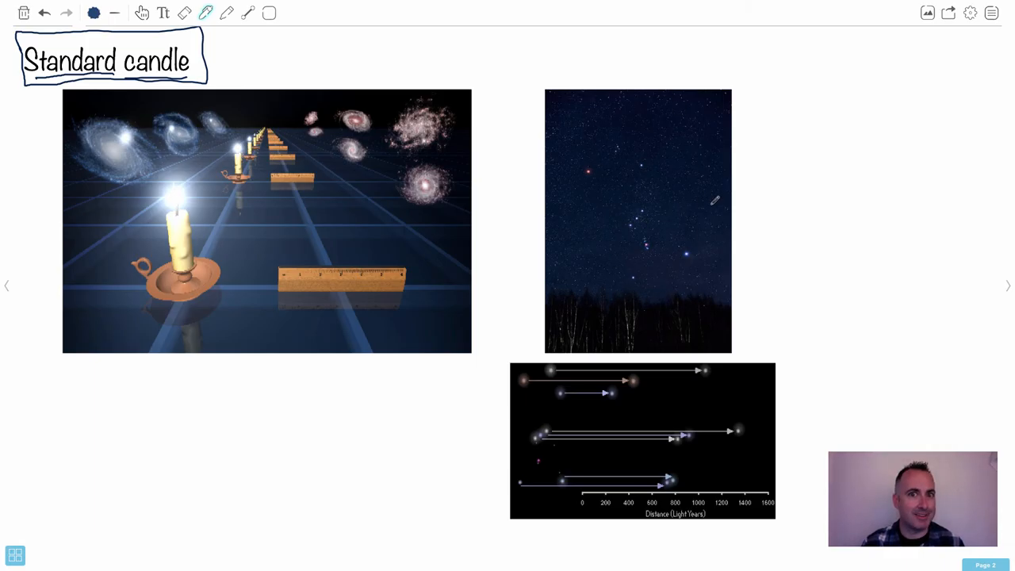
{"action": "mouse_move", "coordinate": [677, 118]}
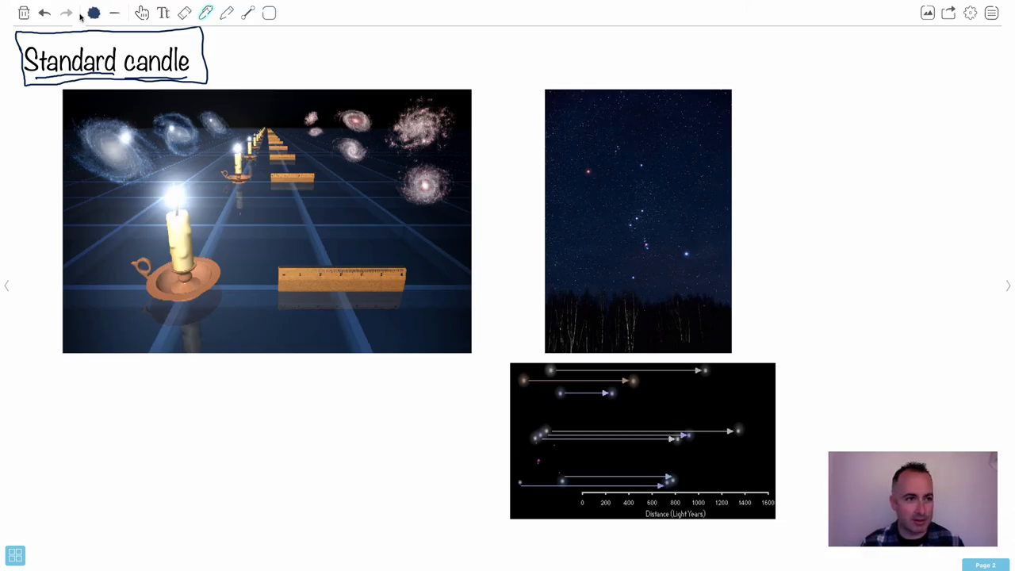
Switch to green ink and trace an Orion stick figure with a bow over the star photo
{"action": "left_click", "coordinate": [91, 16]}
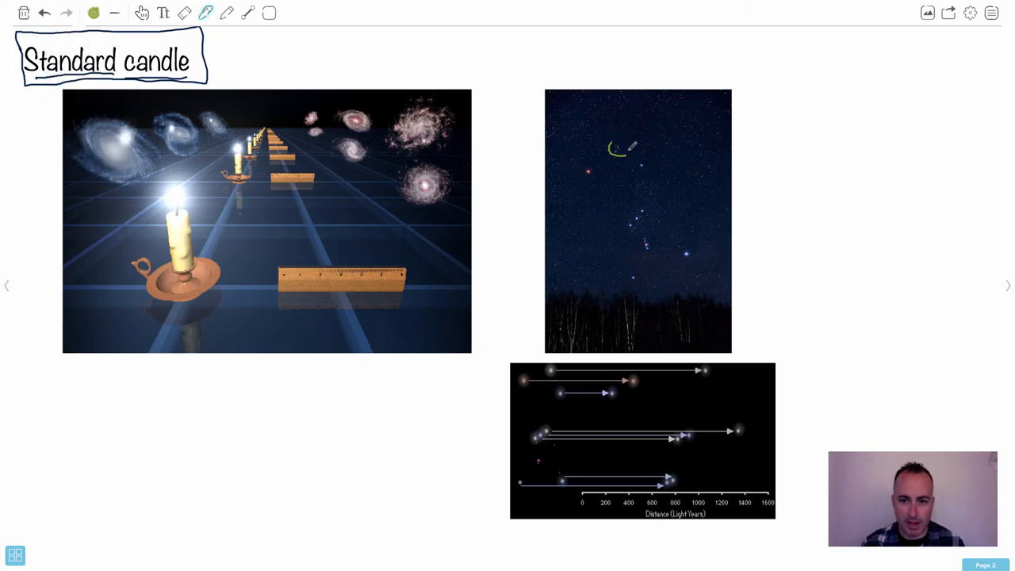
{"action": "left_click_drag", "start_coordinate": [611, 151], "coordinate": [626, 147]}
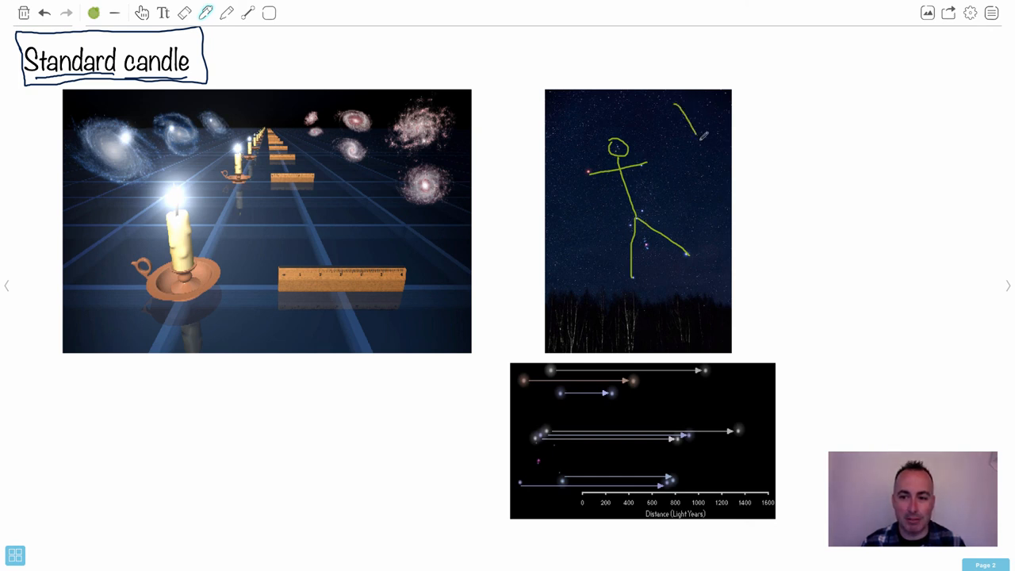
{"action": "left_click_drag", "start_coordinate": [678, 107], "coordinate": [689, 206]}
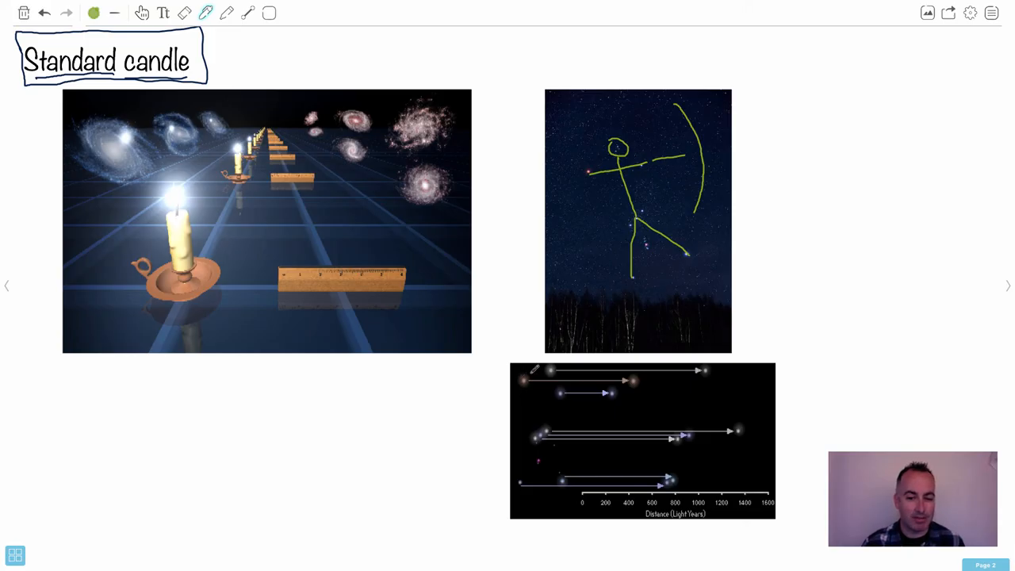
Trace a green stick figure connecting the star arrows on the distance chart
{"action": "left_click_drag", "start_coordinate": [547, 385], "coordinate": [563, 392]}
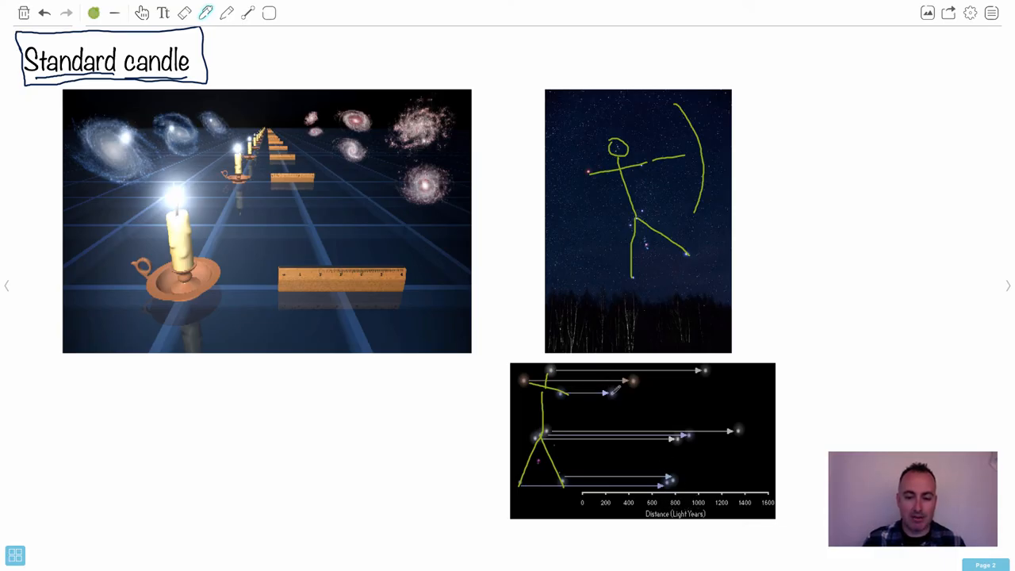
{"action": "mouse_move", "coordinate": [634, 391]}
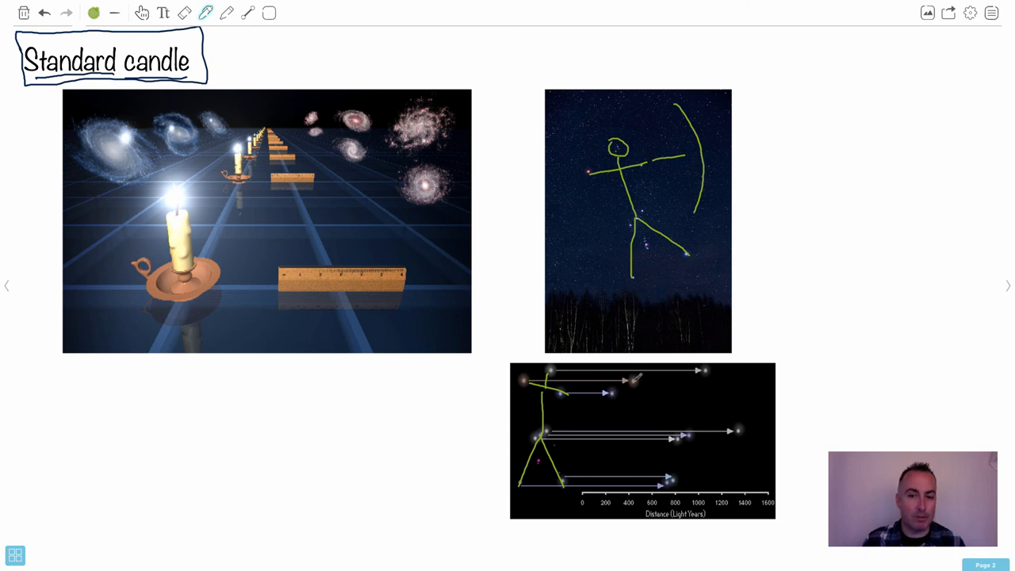